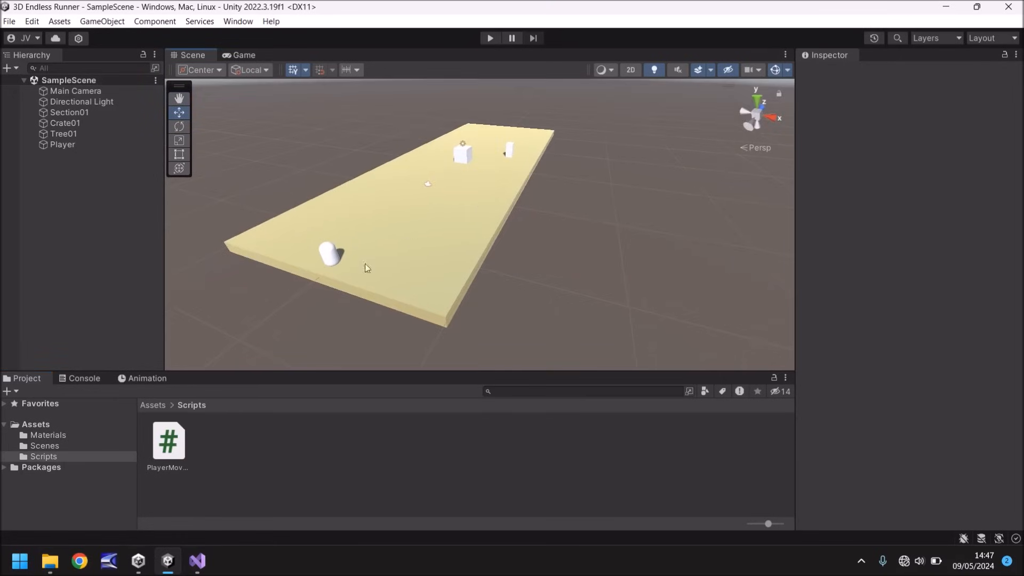
pyautogui.moveTo(535, 116)
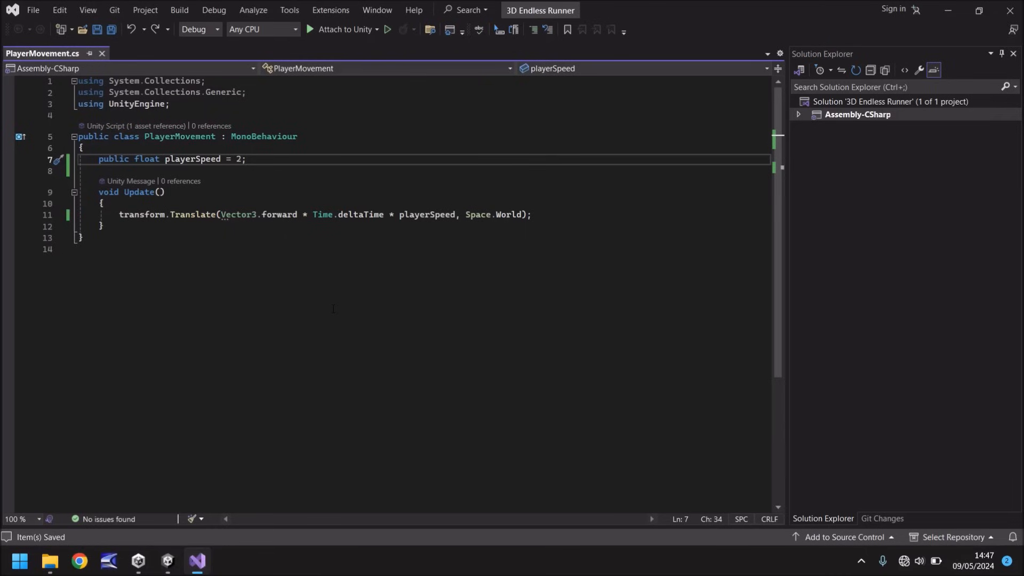
# - Declare public float horizontalSpeed = 3; on a new line under playerSpeed
pyautogui.click(247, 159)
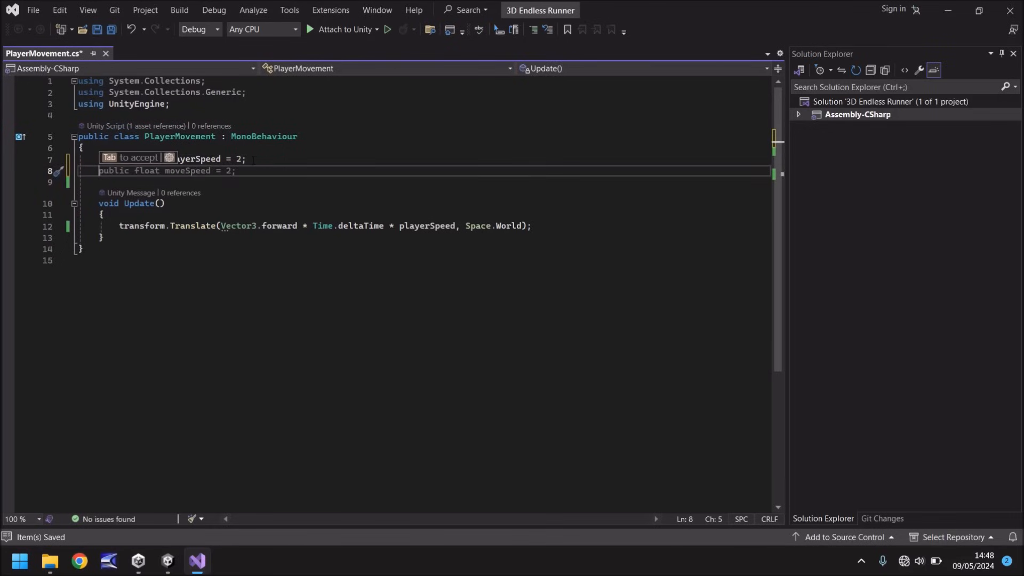
pyautogui.write('public')
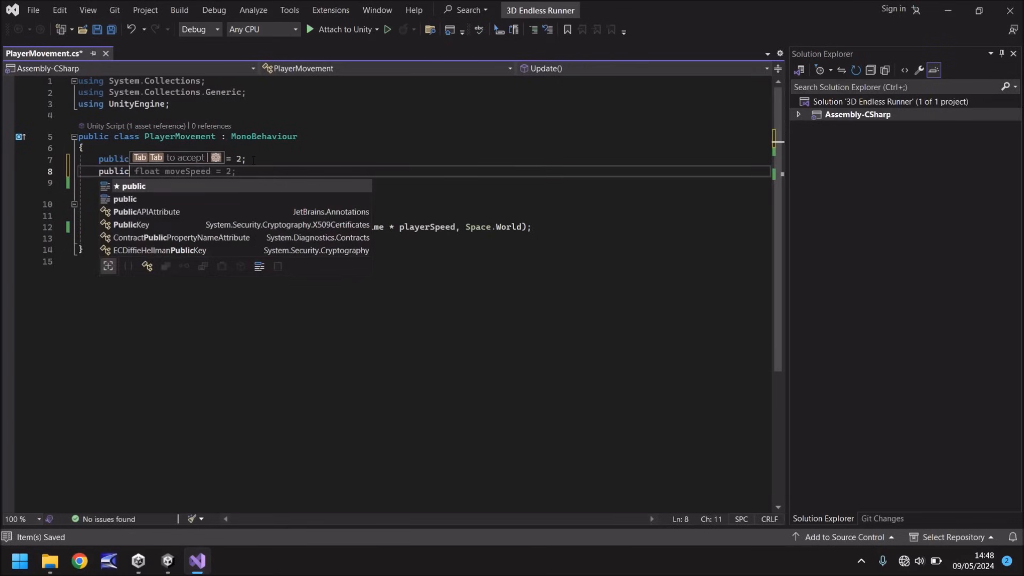
pyautogui.write('float')
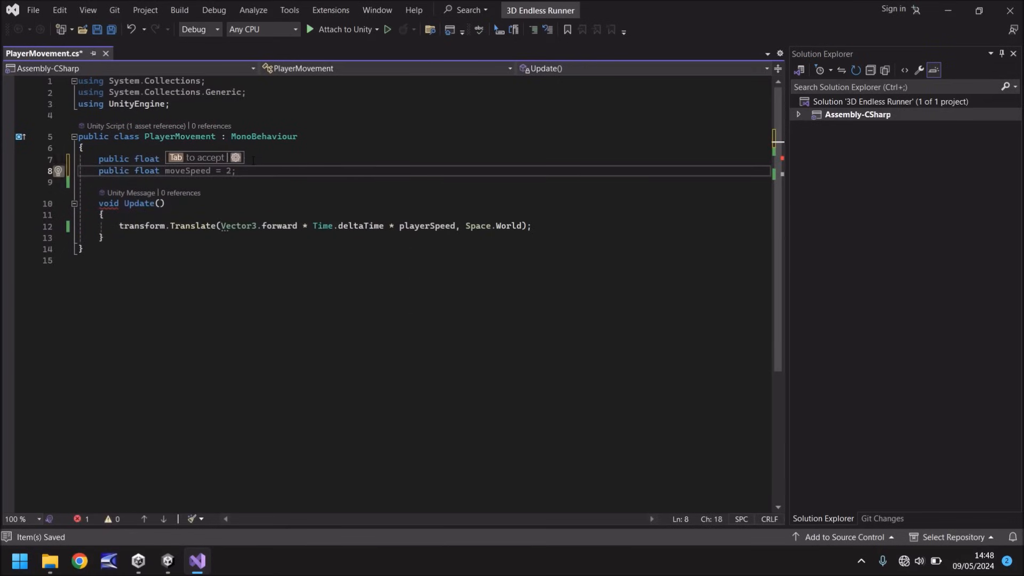
pyautogui.write('horizontal')
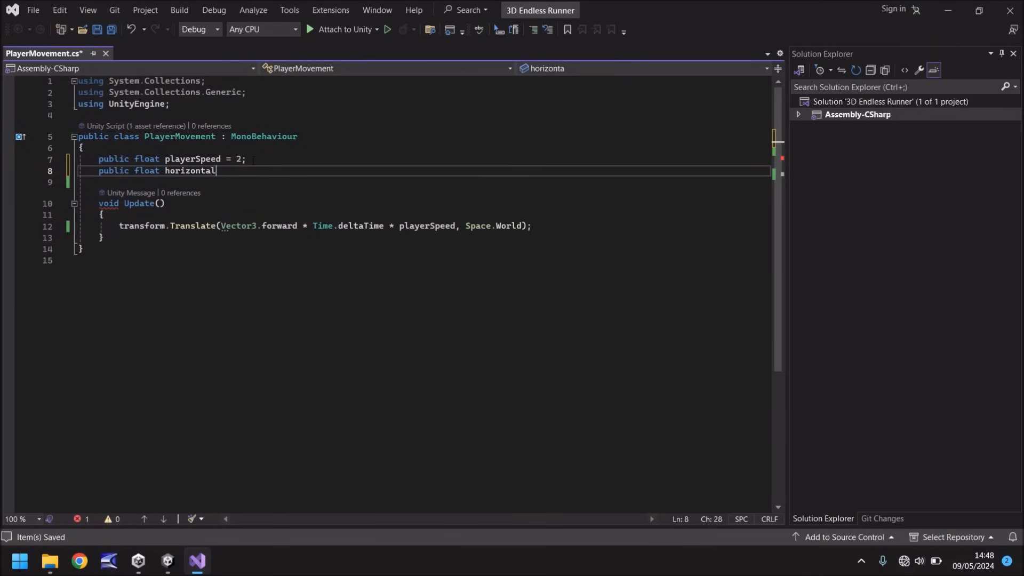
pyautogui.write('Speed')
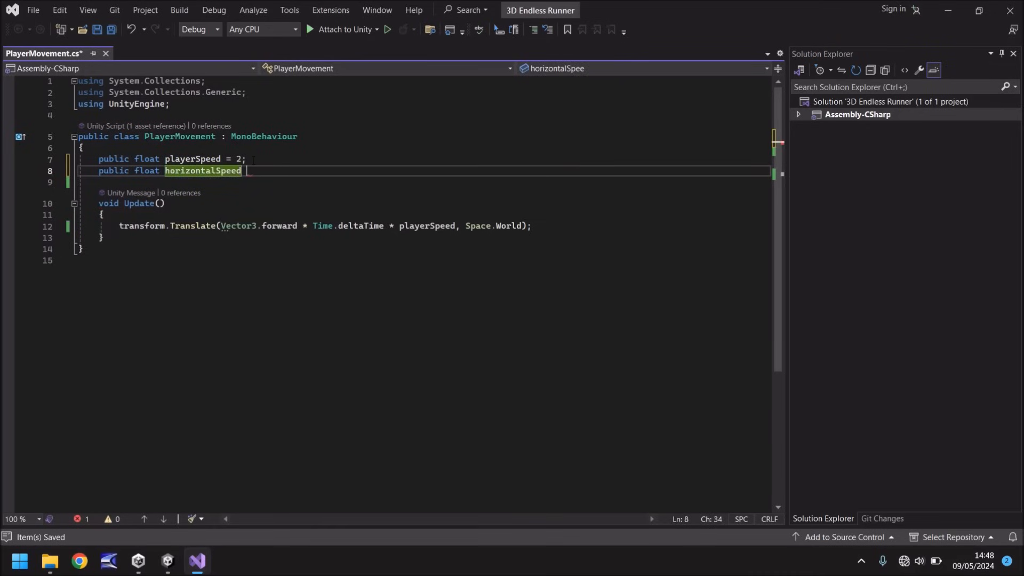
pyautogui.write('= 2;')
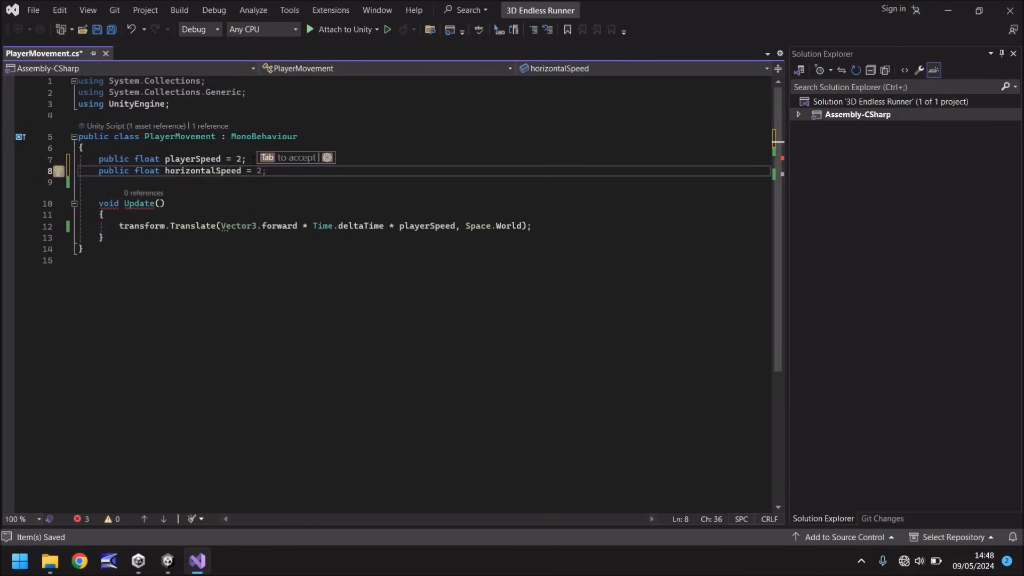
pyautogui.write('3')
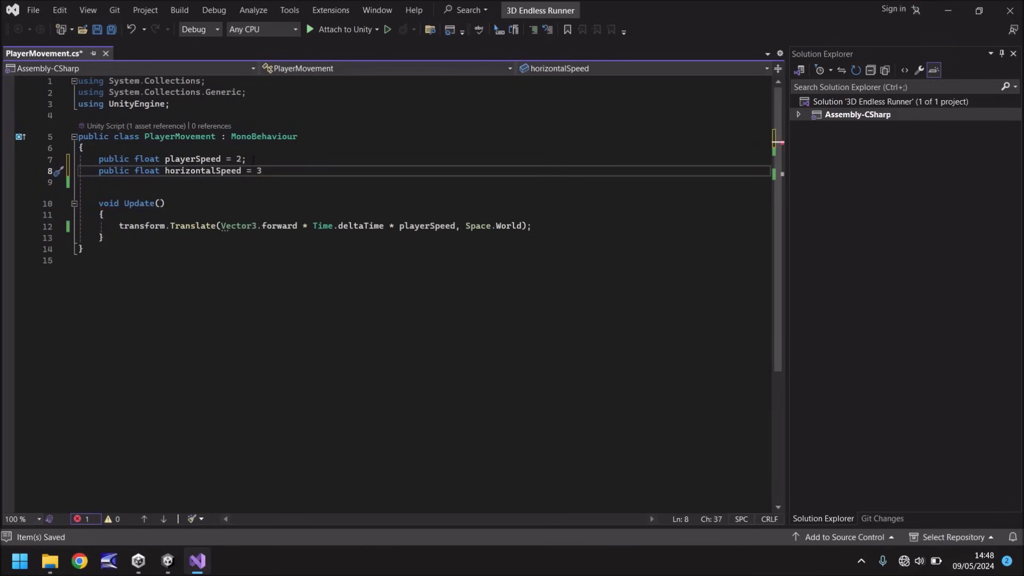
pyautogui.write(';')
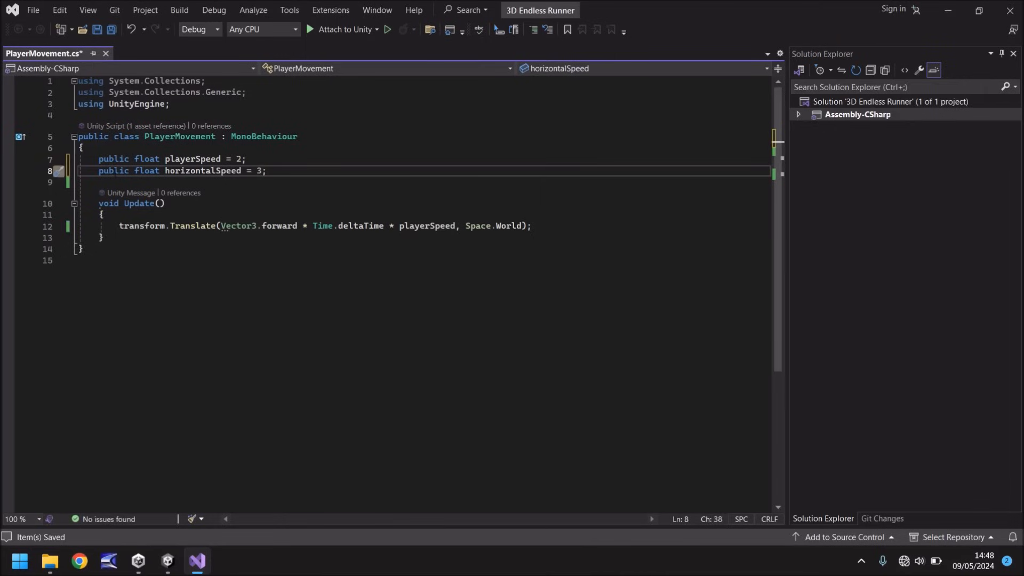
pyautogui.moveTo(149, 171)
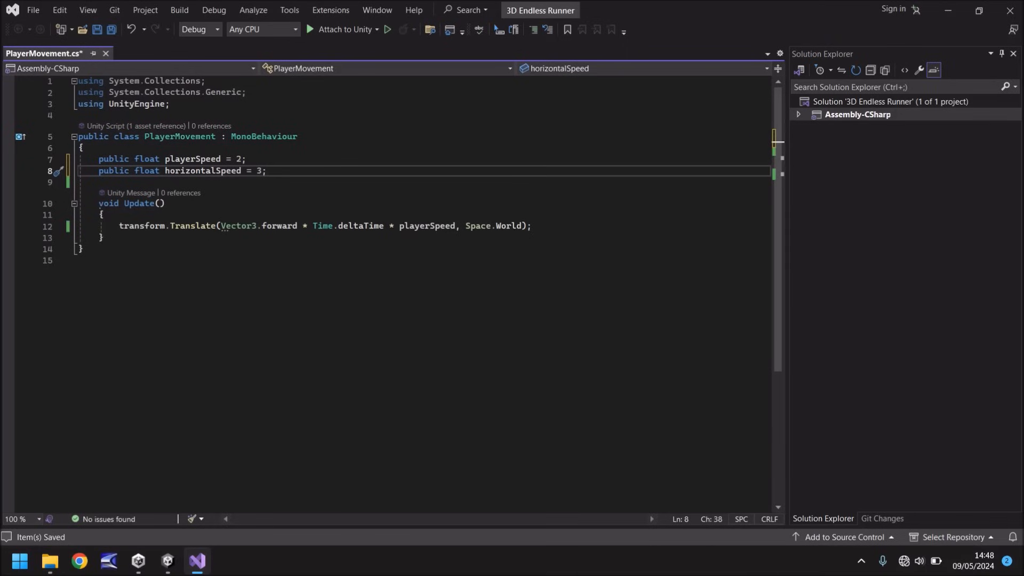
# - Add an empty if (Input.GetKey(KeyCode.A)) block after the transform.Translate line
pyautogui.click(532, 225)
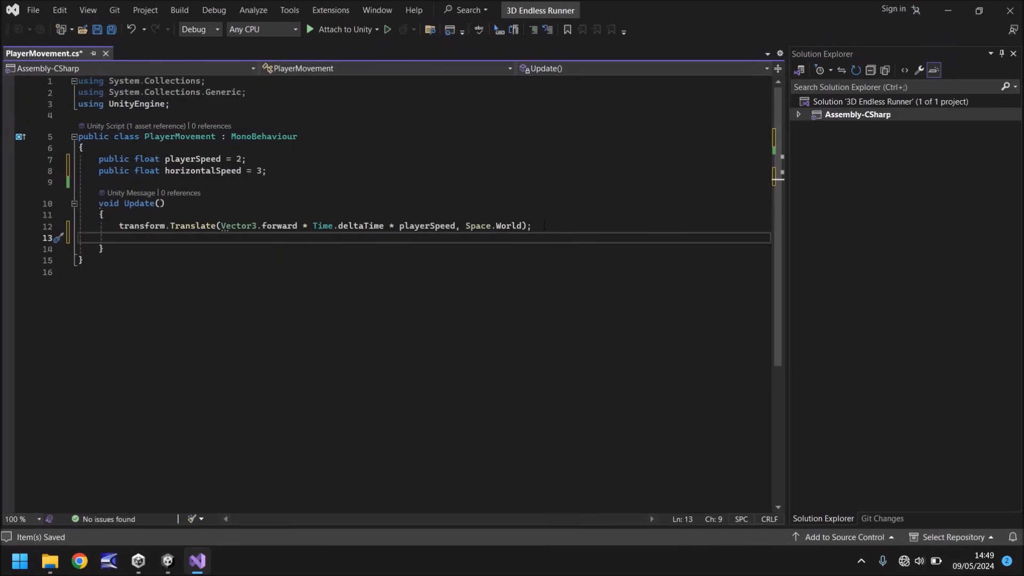
pyautogui.write('if(')
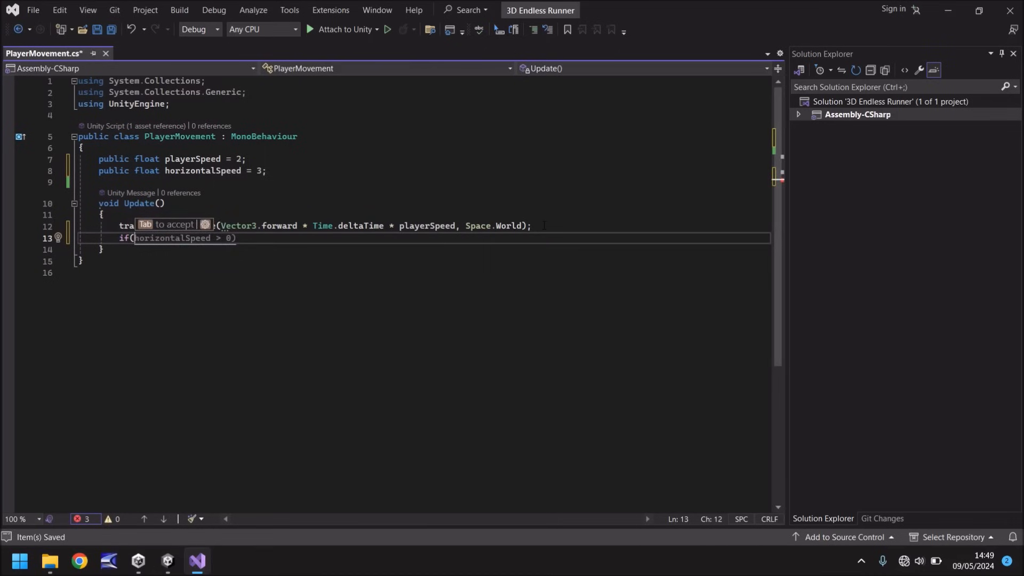
pyautogui.write('Key')
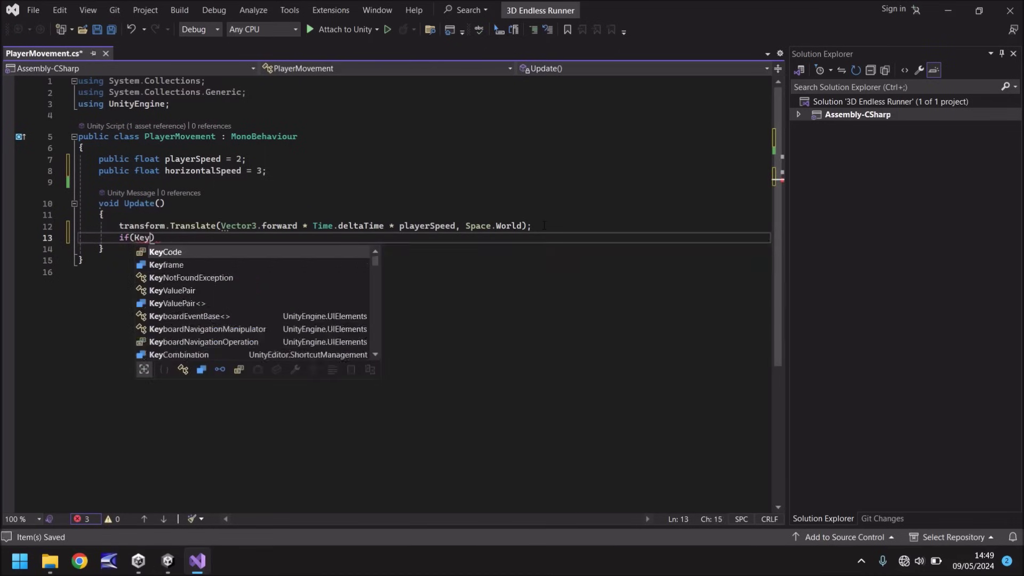
pyautogui.write('Input.Get')
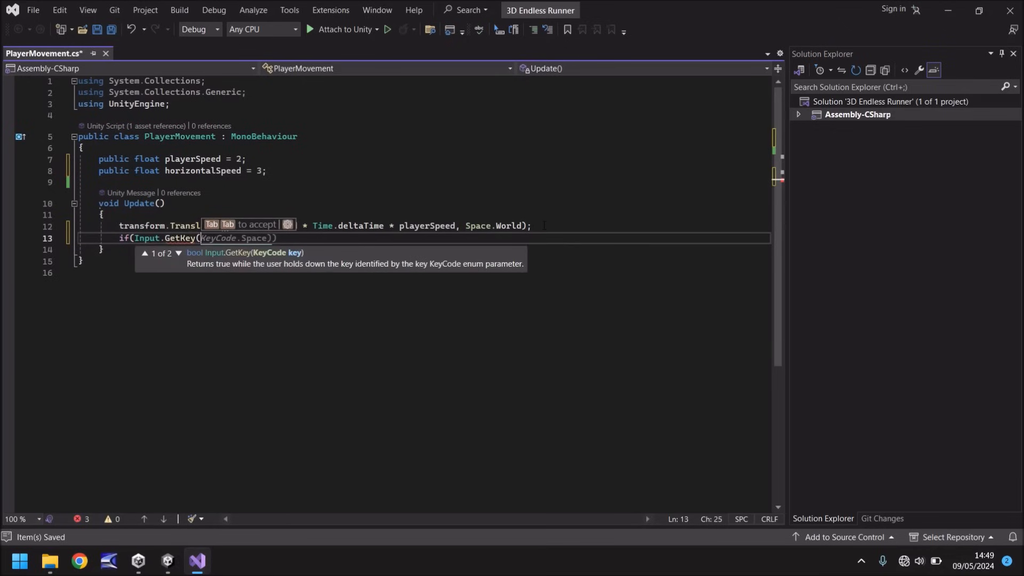
pyautogui.write('KeyCode.')
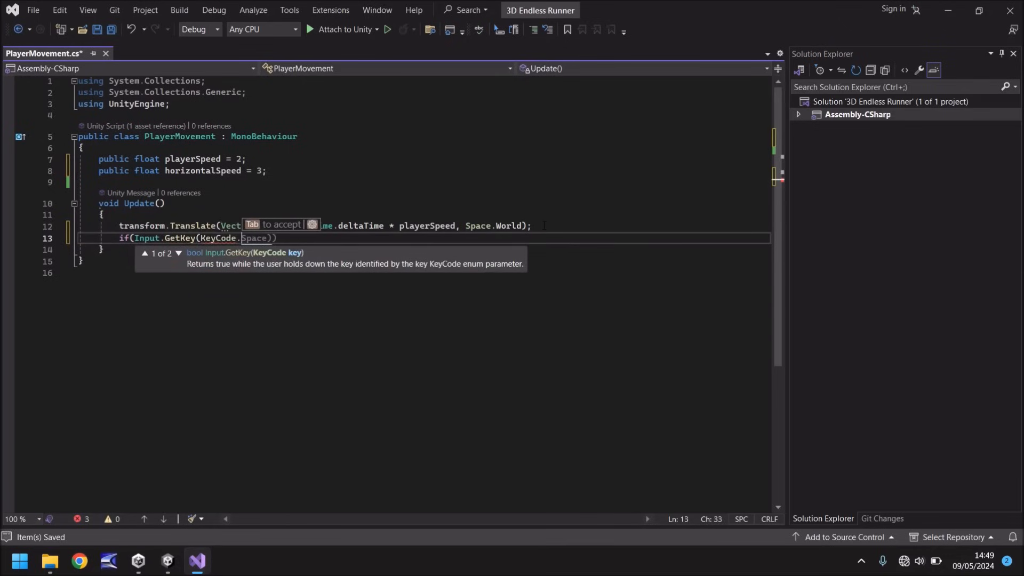
pyautogui.write('A')
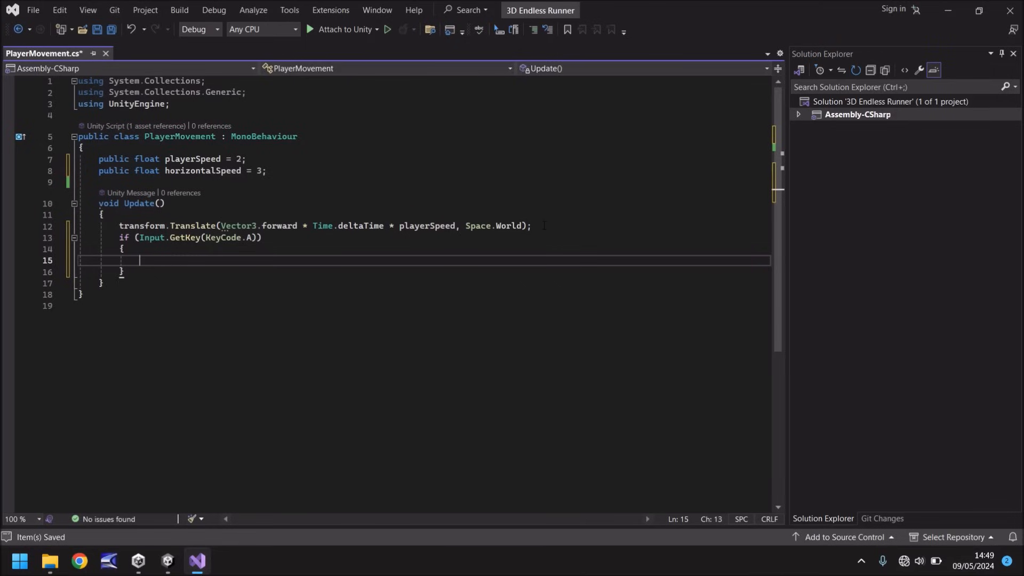
pyautogui.moveTo(189, 237)
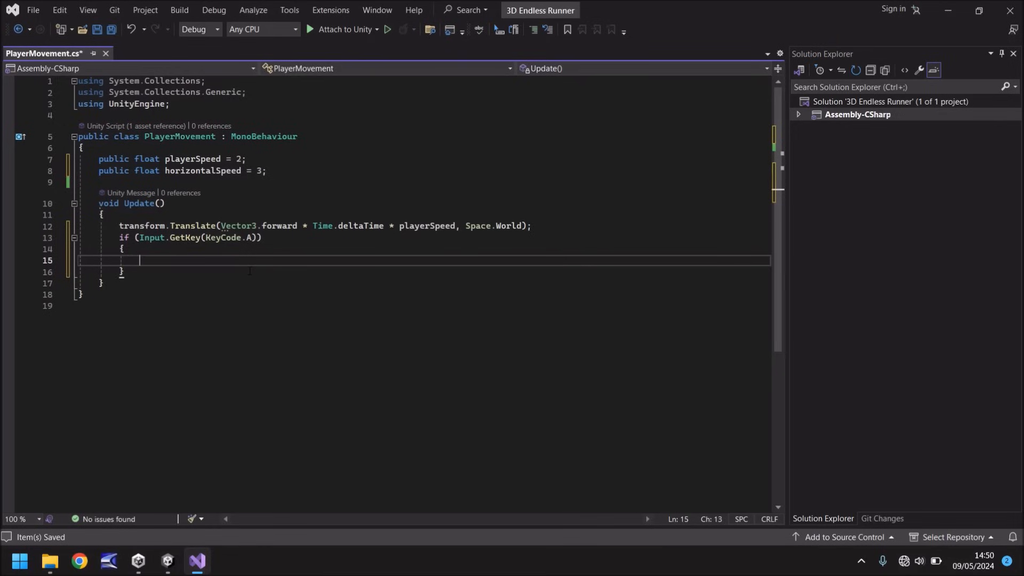
# - Fill the A-key block with transform.Translate(Vector3.left * Time.deltaTime * horizontalSpeed);
pyautogui.write('transform.')
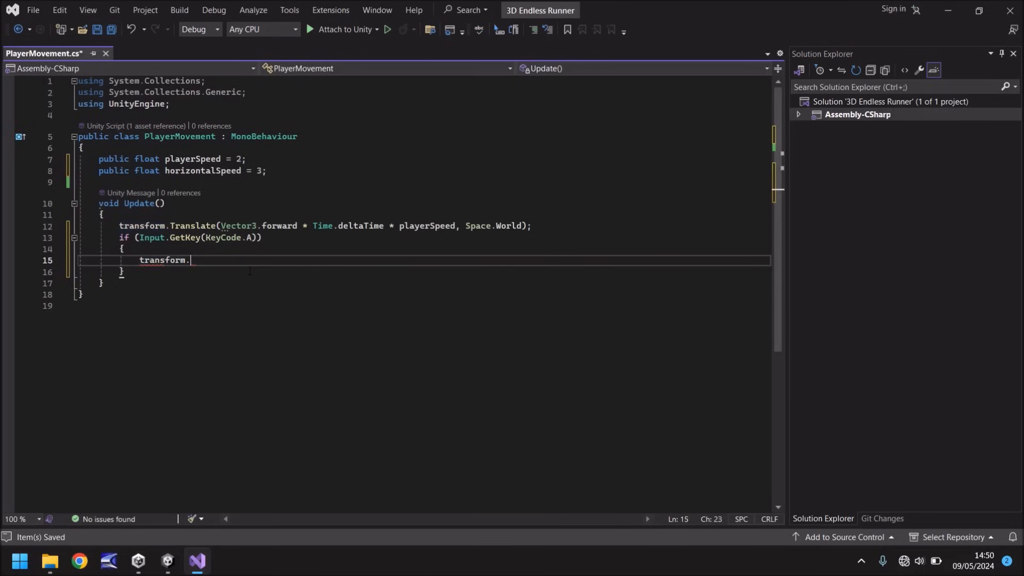
pyautogui.write('Translate')
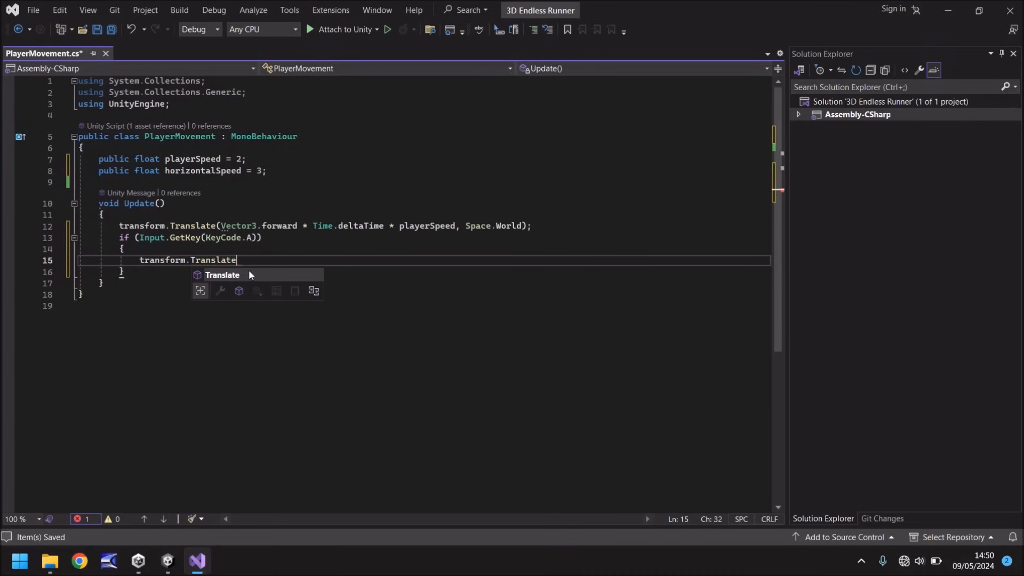
pyautogui.write('(')
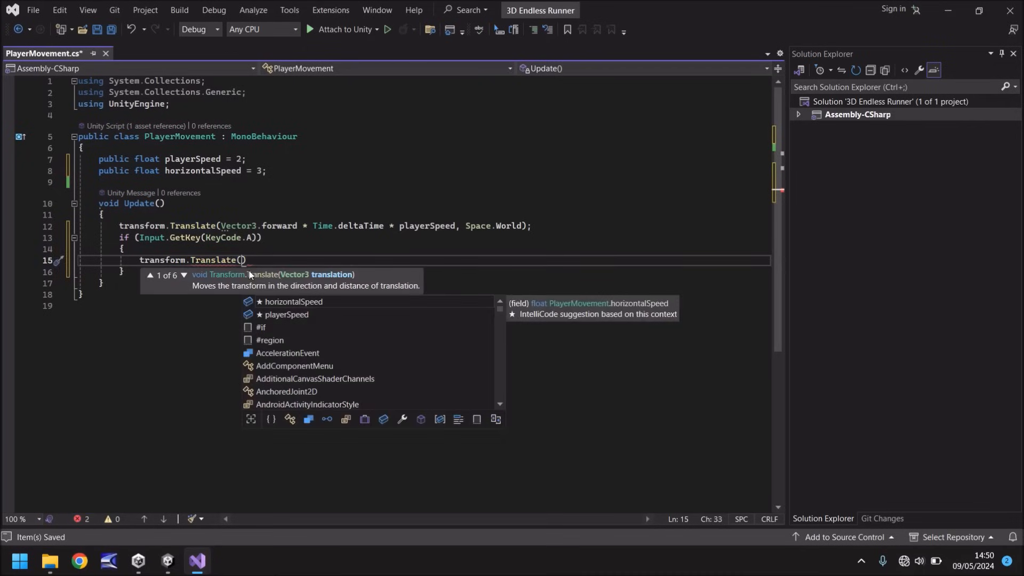
pyautogui.write('Vector3')
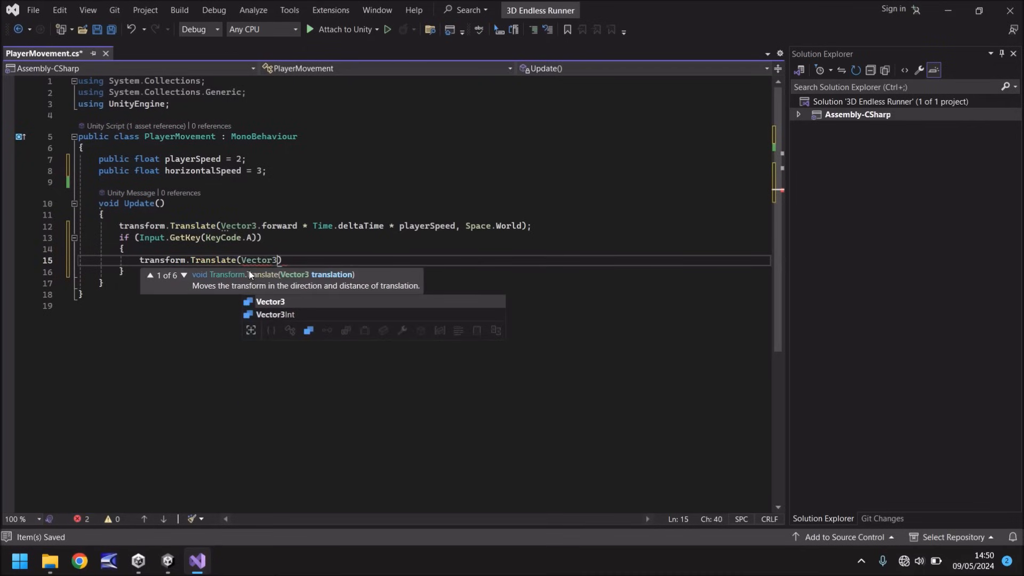
pyautogui.write('.')
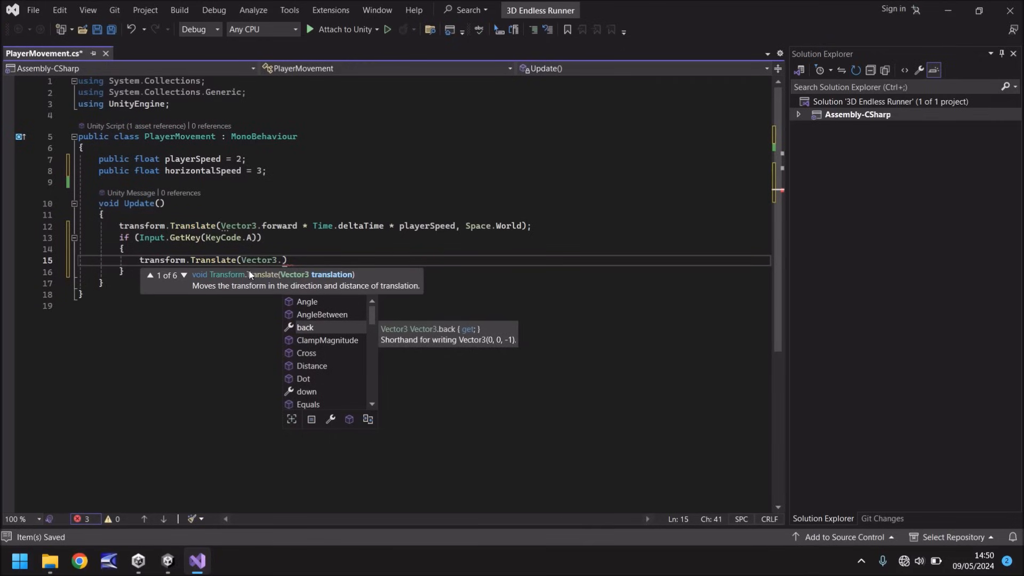
pyautogui.write('left')
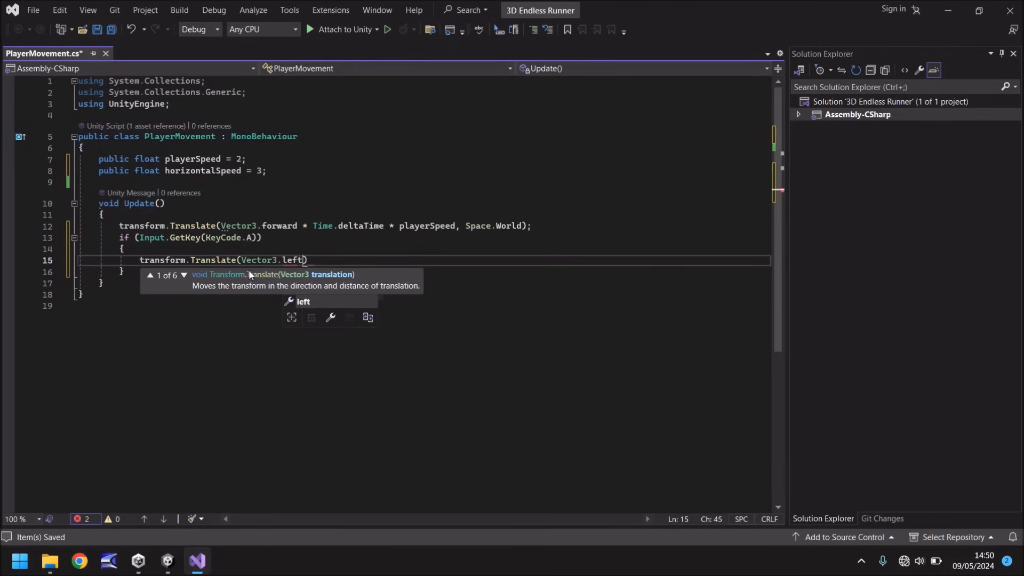
pyautogui.write('*')
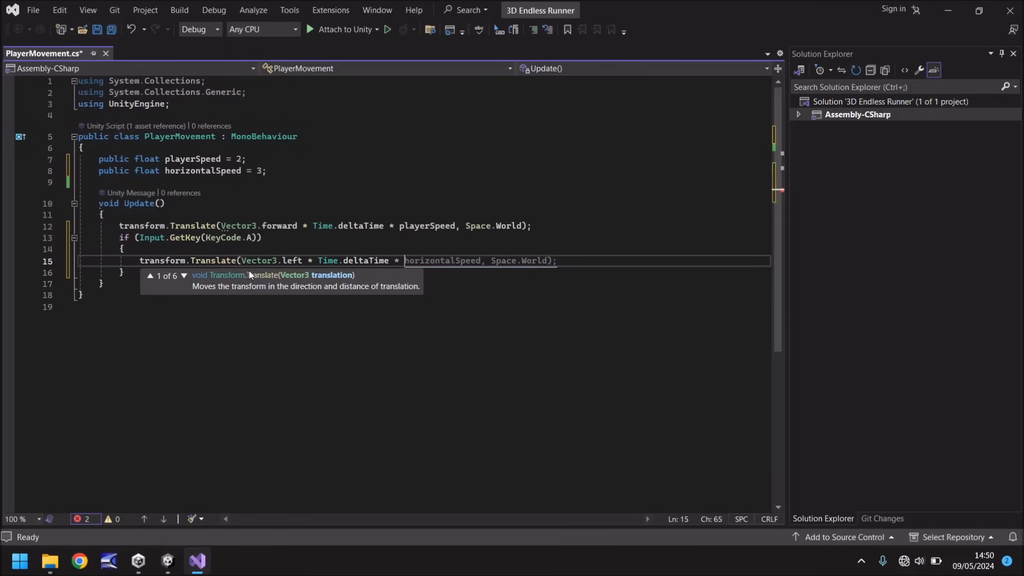
pyautogui.write('horizontalSpeed')
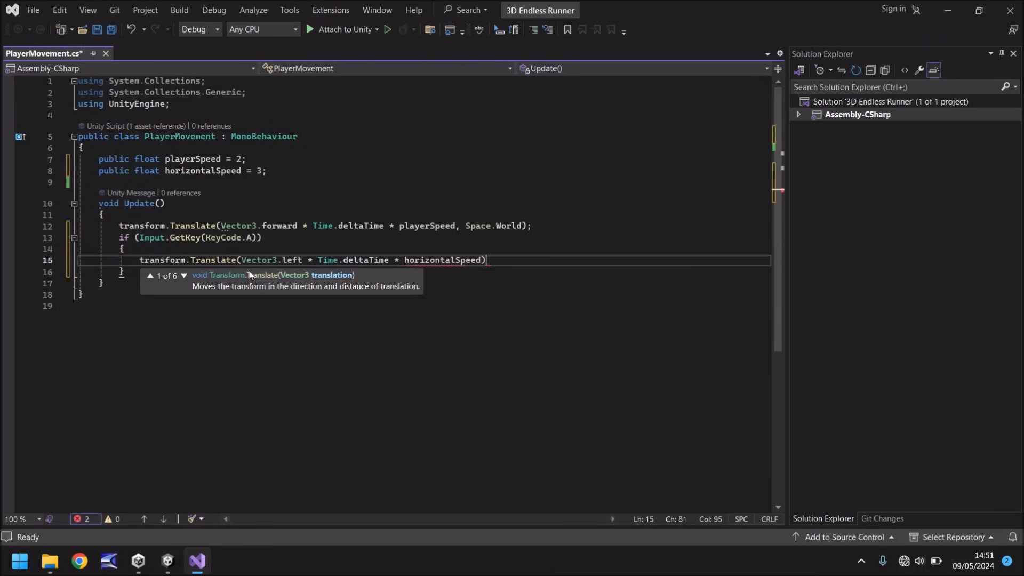
pyautogui.write(';')
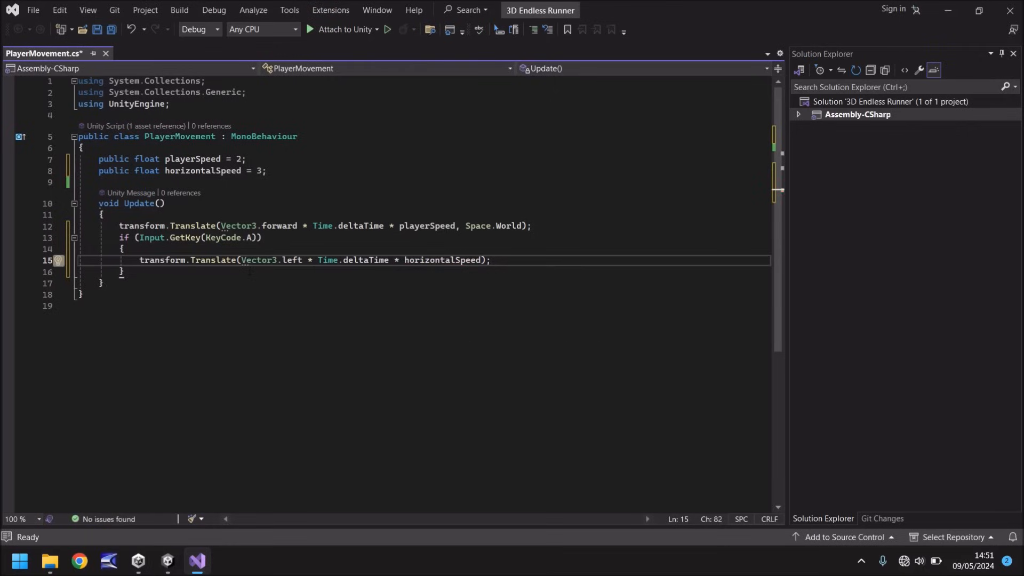
pyautogui.moveTo(183, 236)
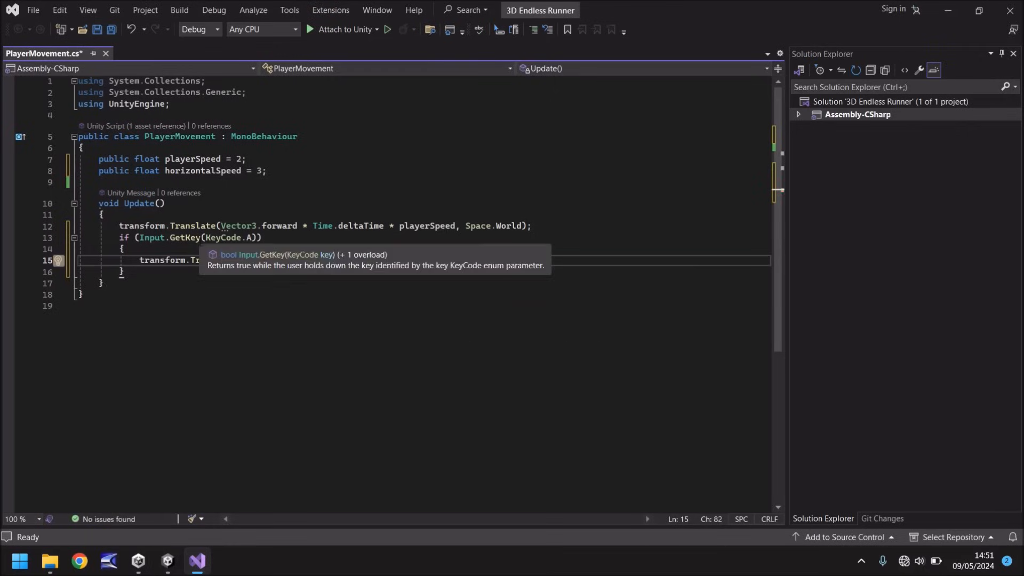
pyautogui.write('Vector3.left * Time.deltaTime * horizontalSpeed);')
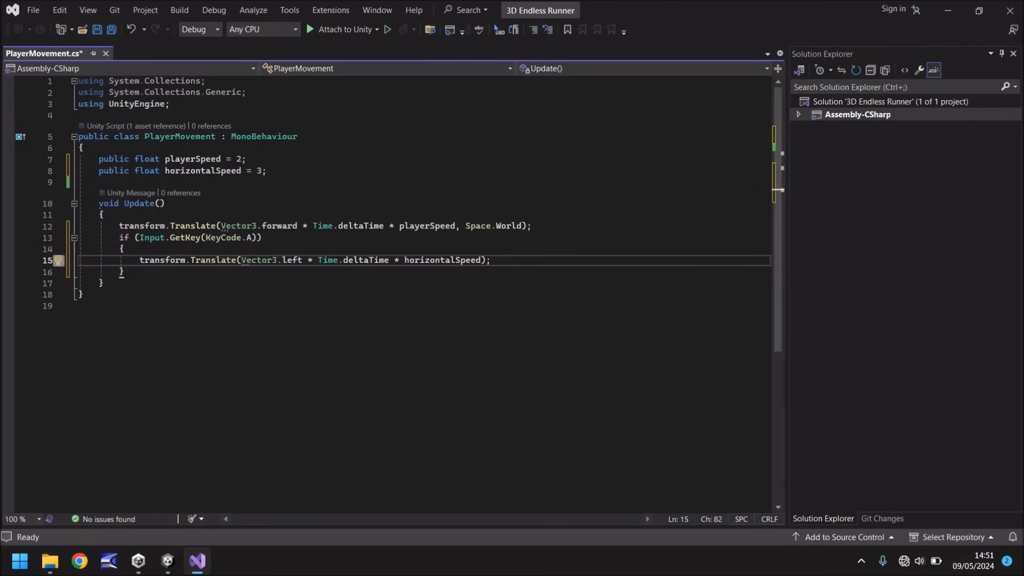
pyautogui.moveTo(443, 260)
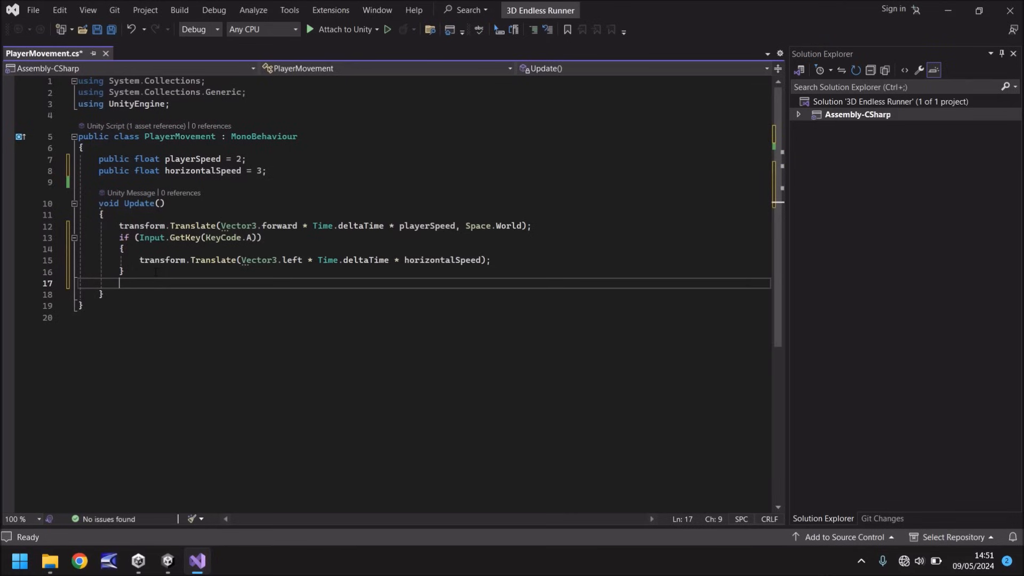
# - Add an empty if(Input.GetKey(KeyCode.D)) { } block below the A-key block
pyautogui.write('if(Input.GetKey(KeyCode.D)) {')
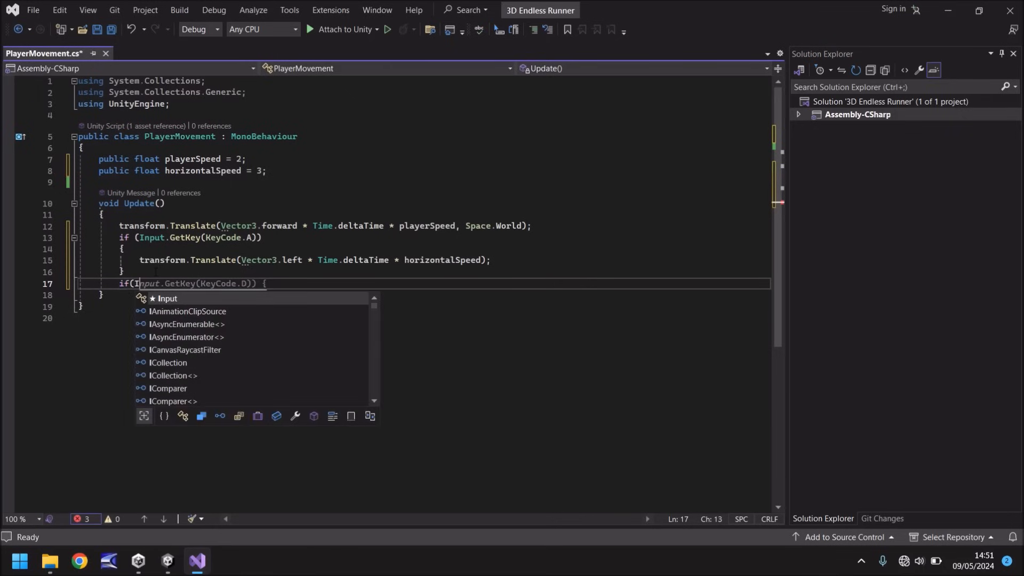
pyautogui.moveTo(167, 299)
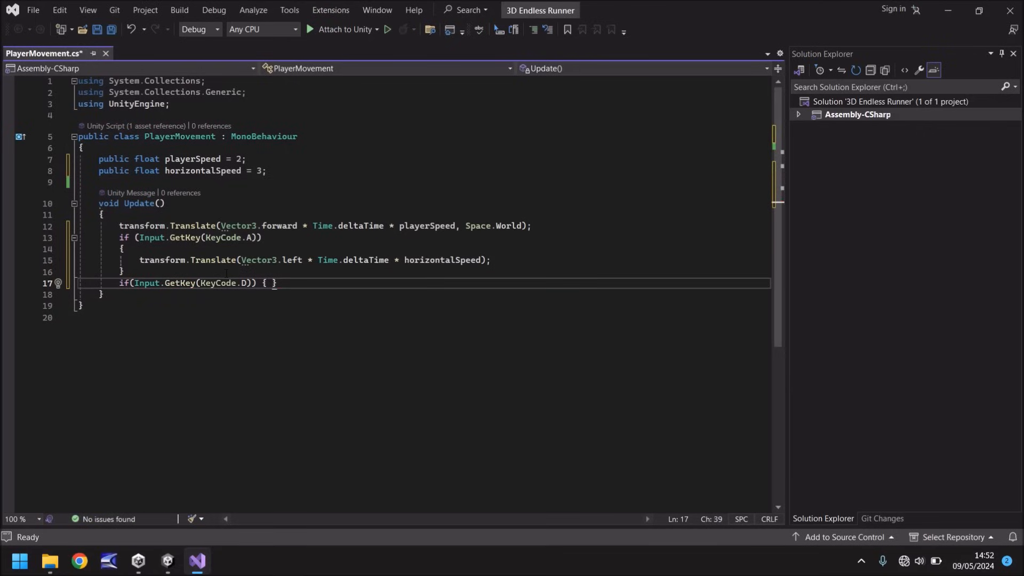
pyautogui.press('Enter')
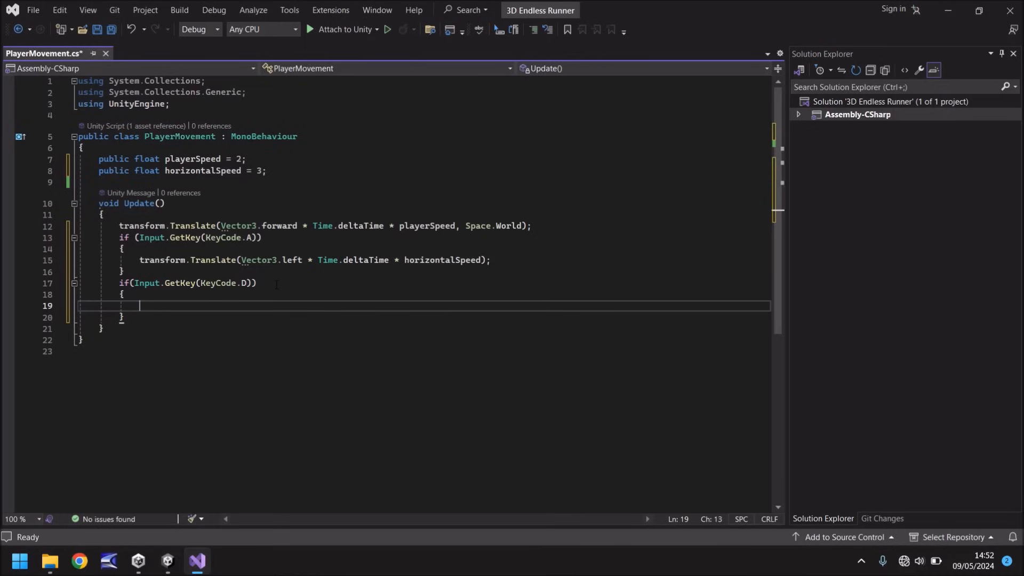
pyautogui.moveTo(434, 259)
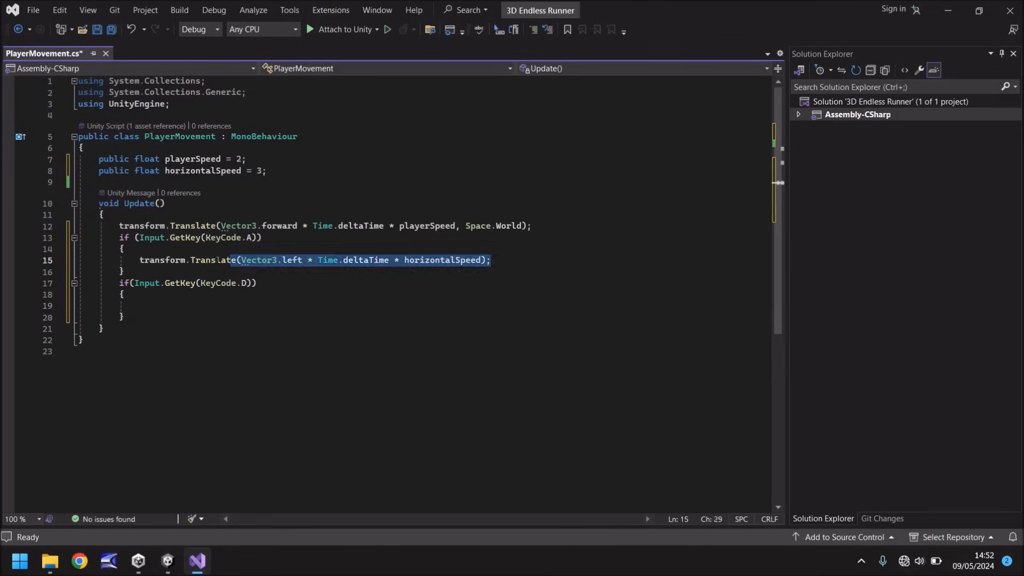
# - Reuse the left Translate line in the D block with horizontalSpeed * -1, and save
pyautogui.doubleClick(139, 259)
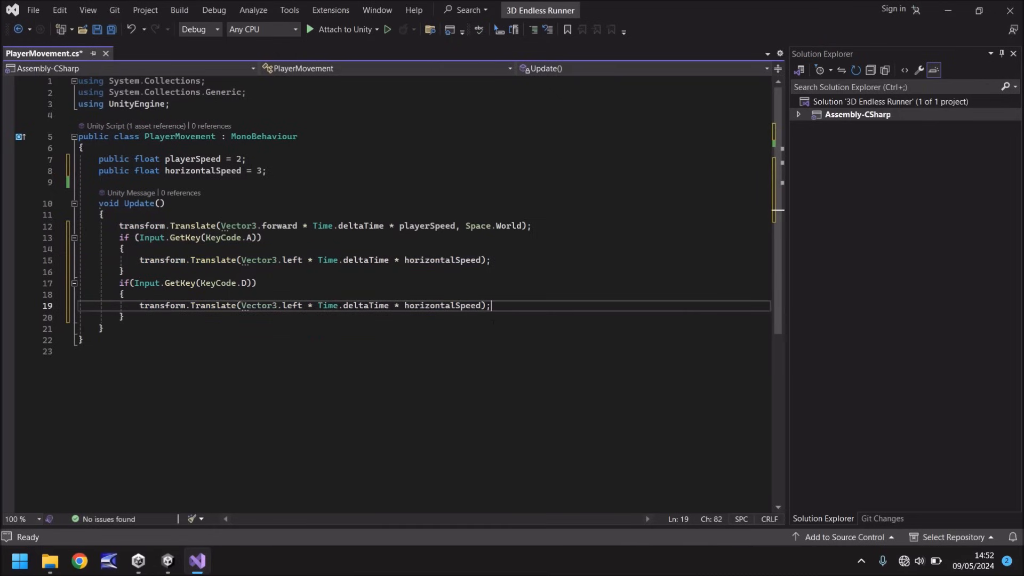
pyautogui.doubleClick(441, 306)
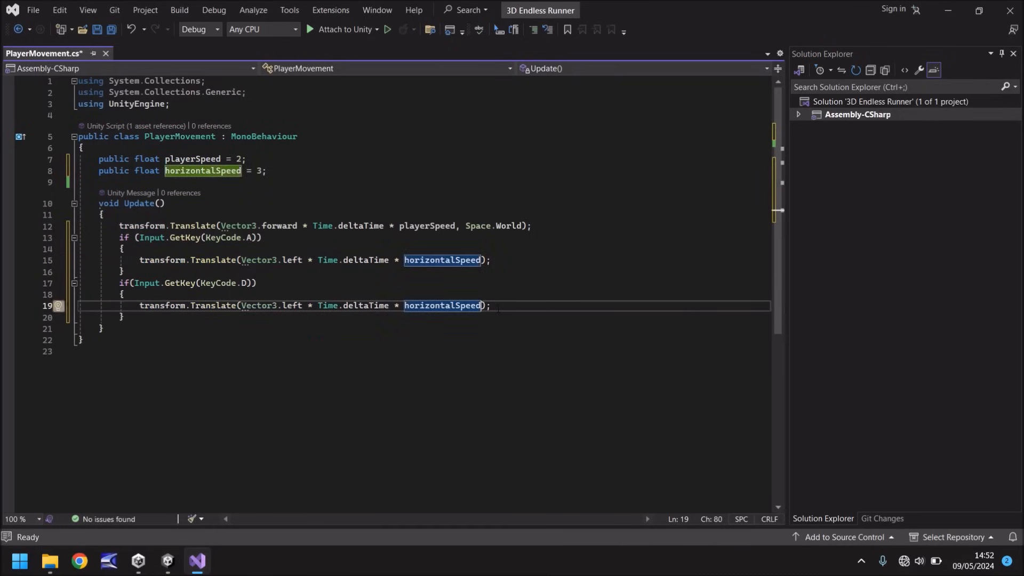
pyautogui.write('* -')
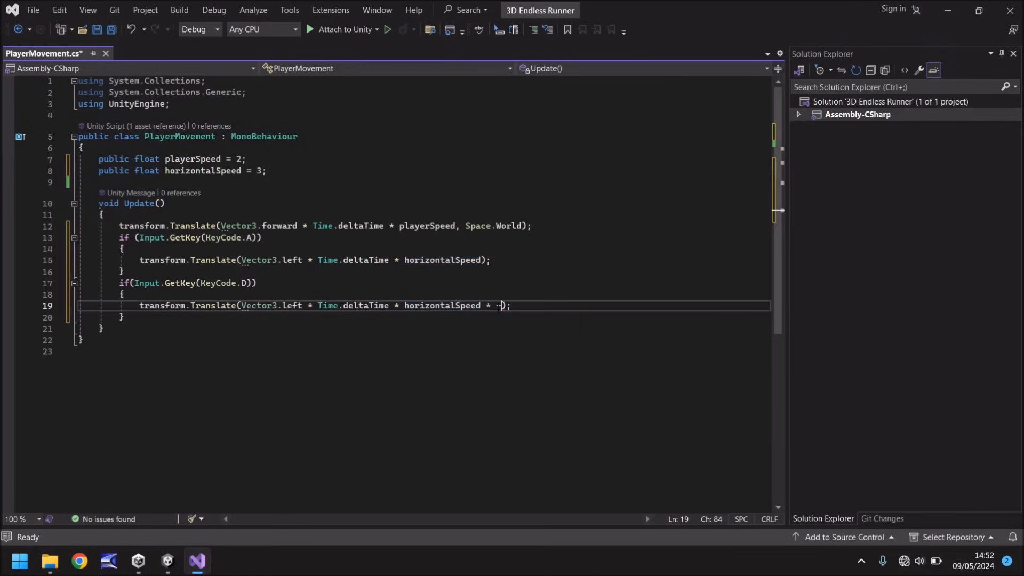
pyautogui.write('1')
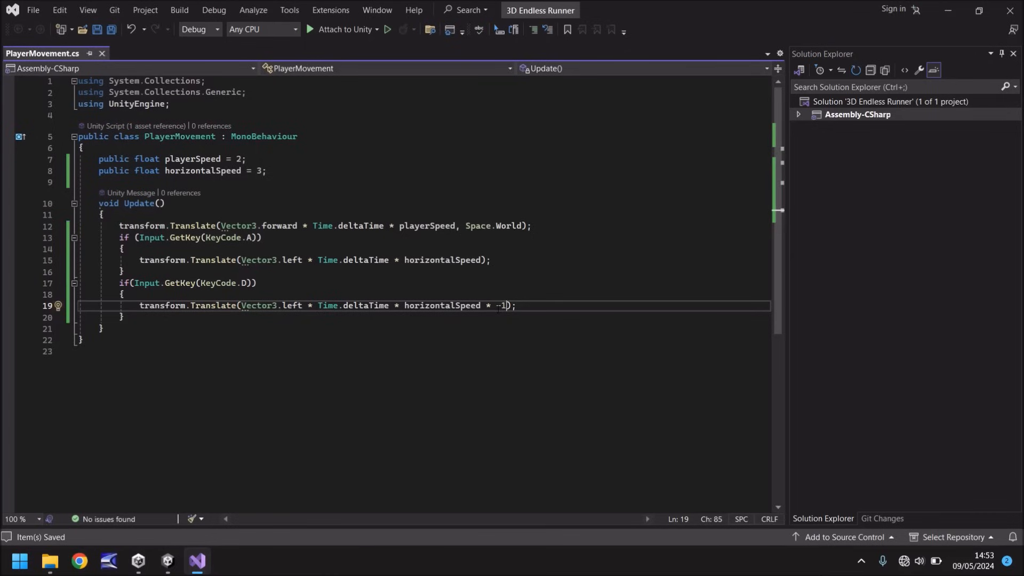
pyautogui.press('Backspace')
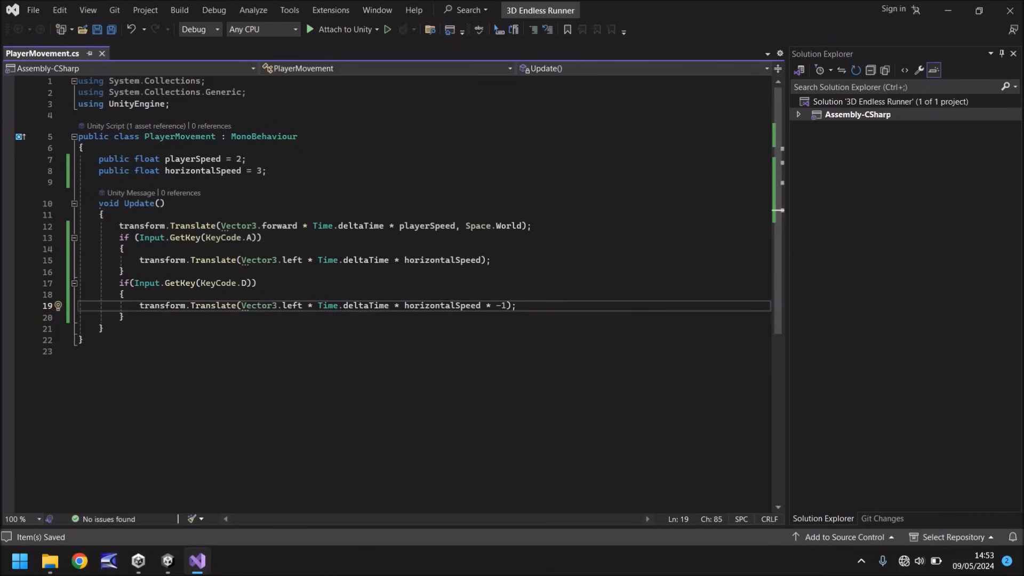
# - In Unity, select Player and change its Transform Rotation Y from 270 to 0
pyautogui.click(167, 565)
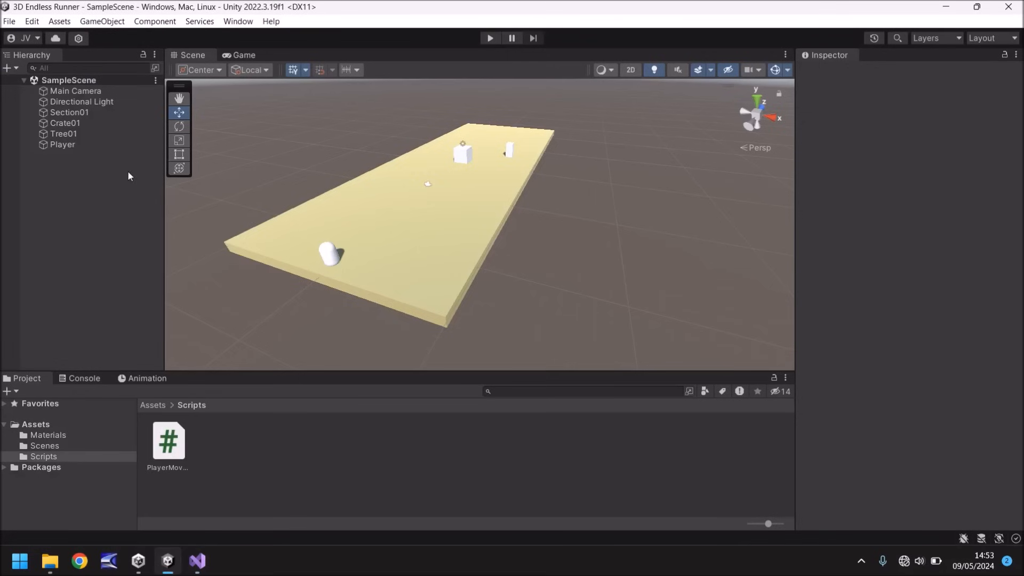
pyautogui.click(62, 145)
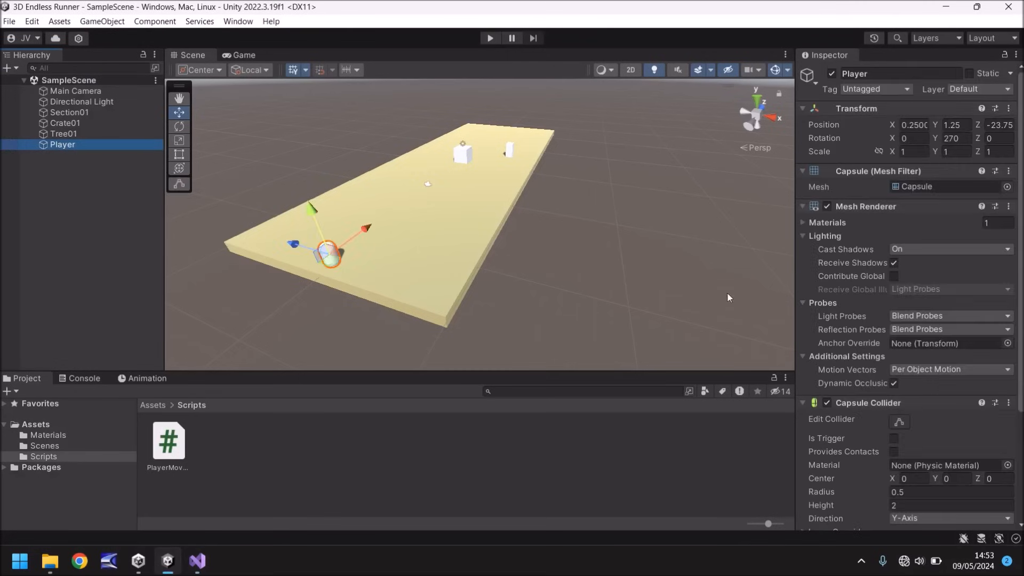
pyautogui.scroll(-3)
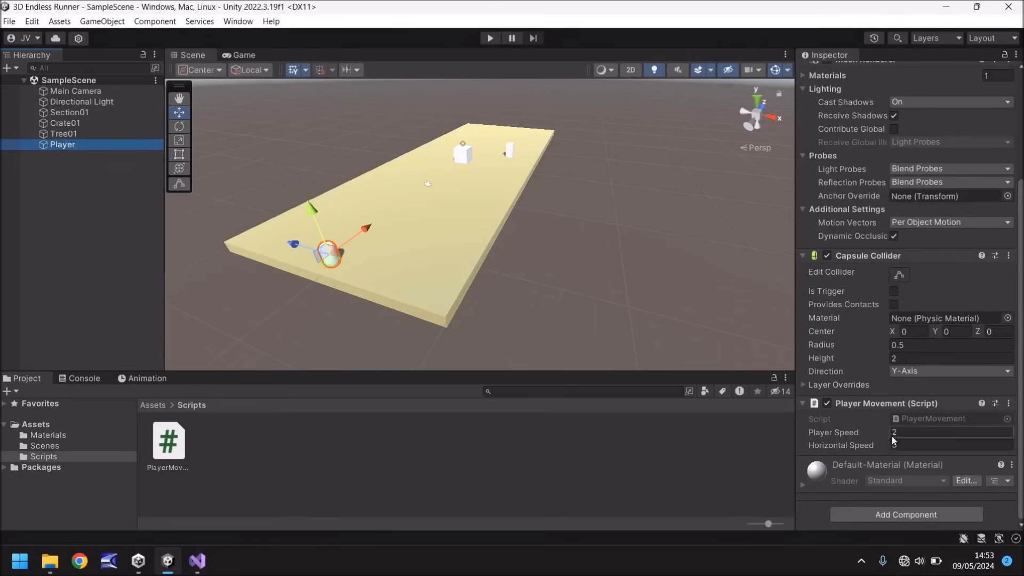
pyautogui.scroll(3)
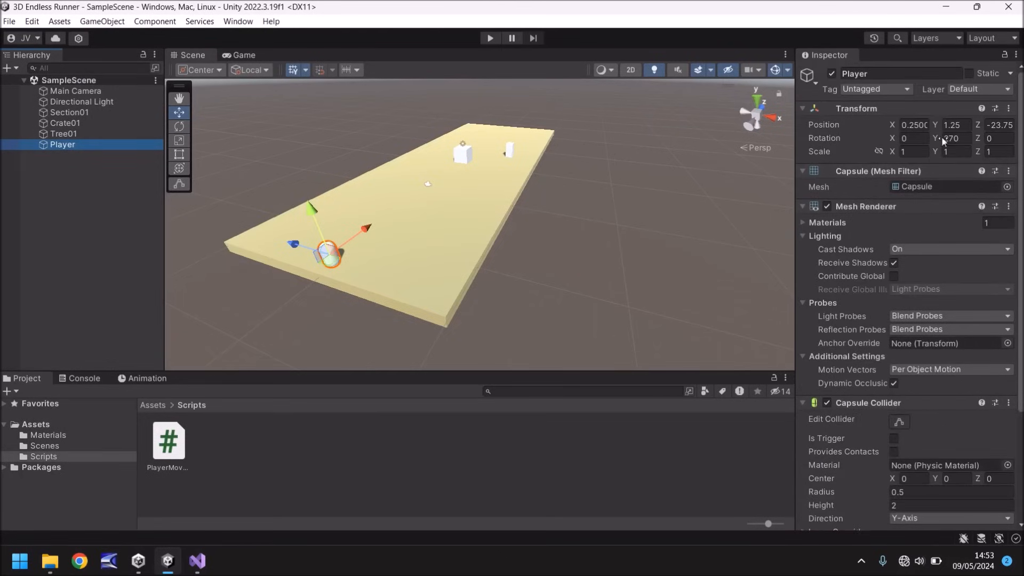
pyautogui.tripleClick(951, 137)
pyautogui.write('0')
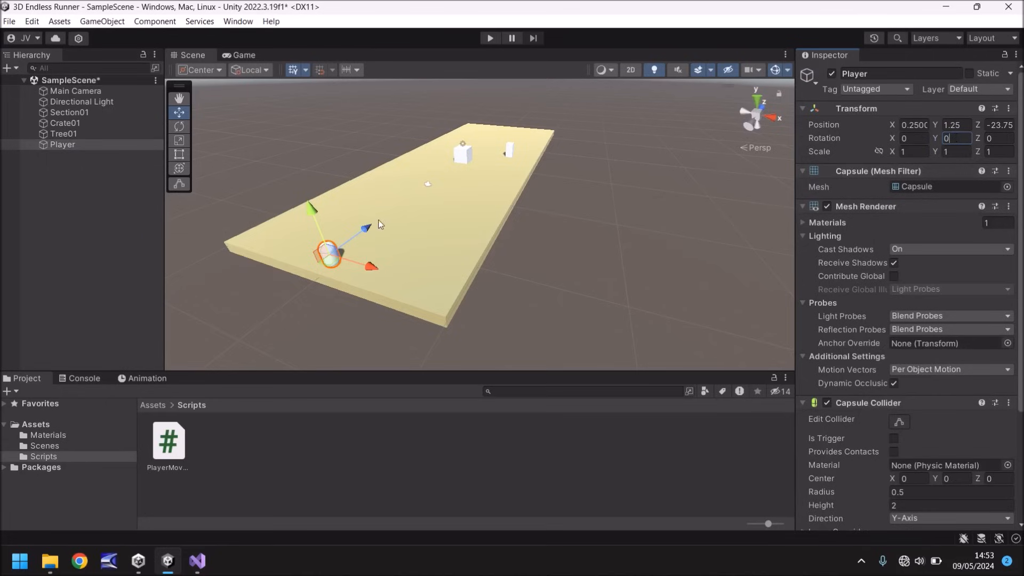
pyautogui.moveTo(297, 311)
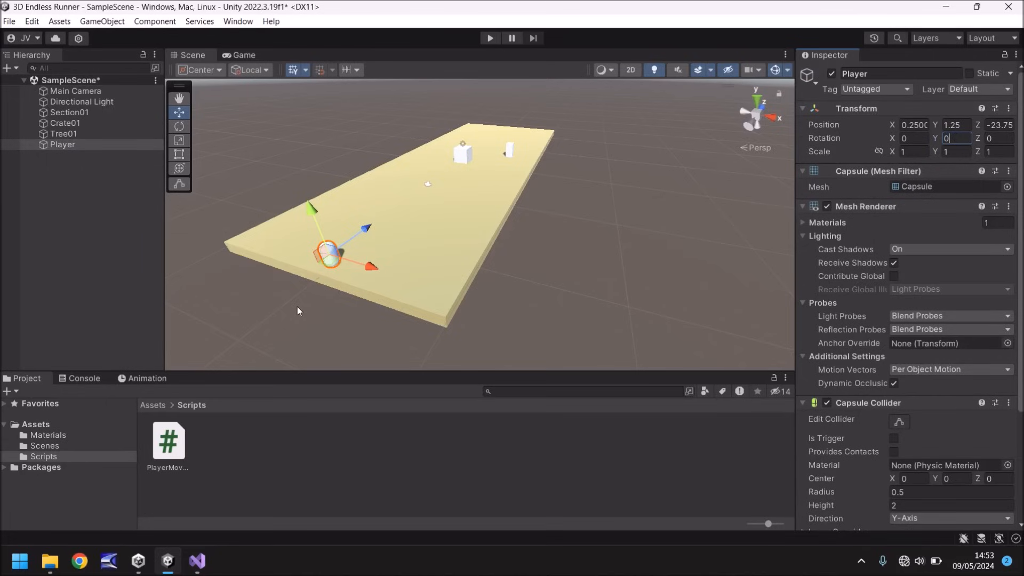
pyautogui.moveTo(520, 105)
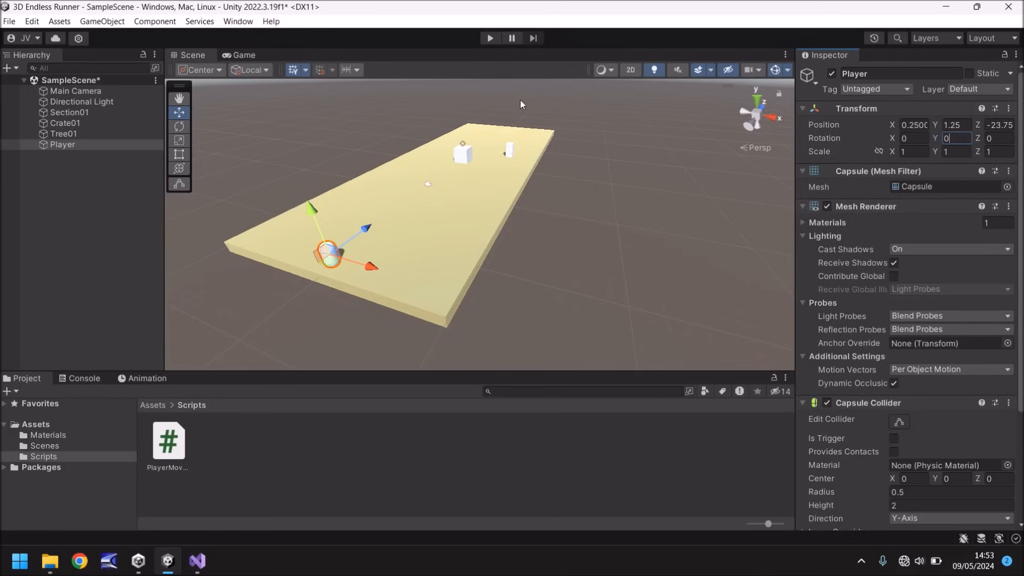
pyautogui.moveTo(520, 104)
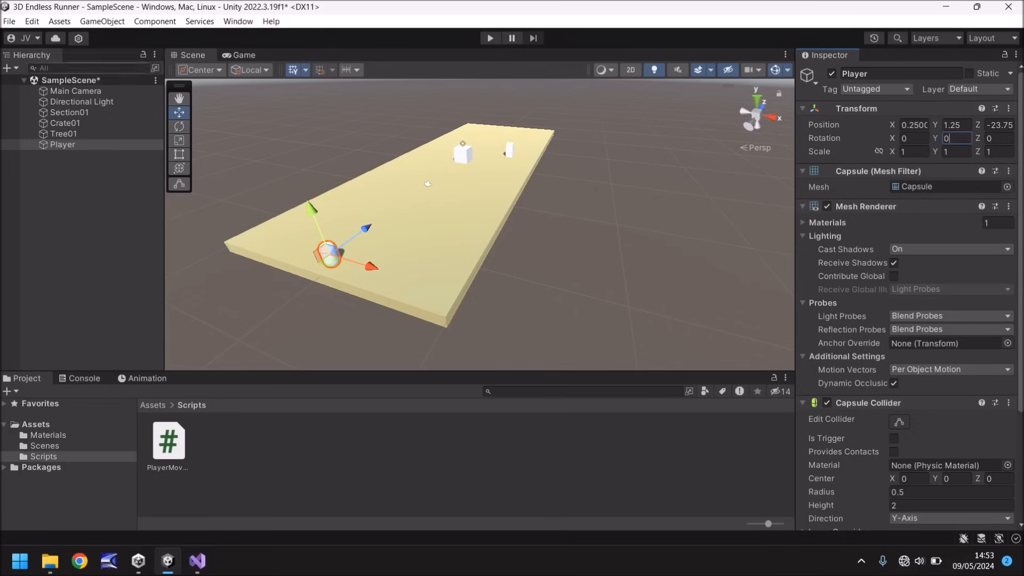
pyautogui.moveTo(339, 134)
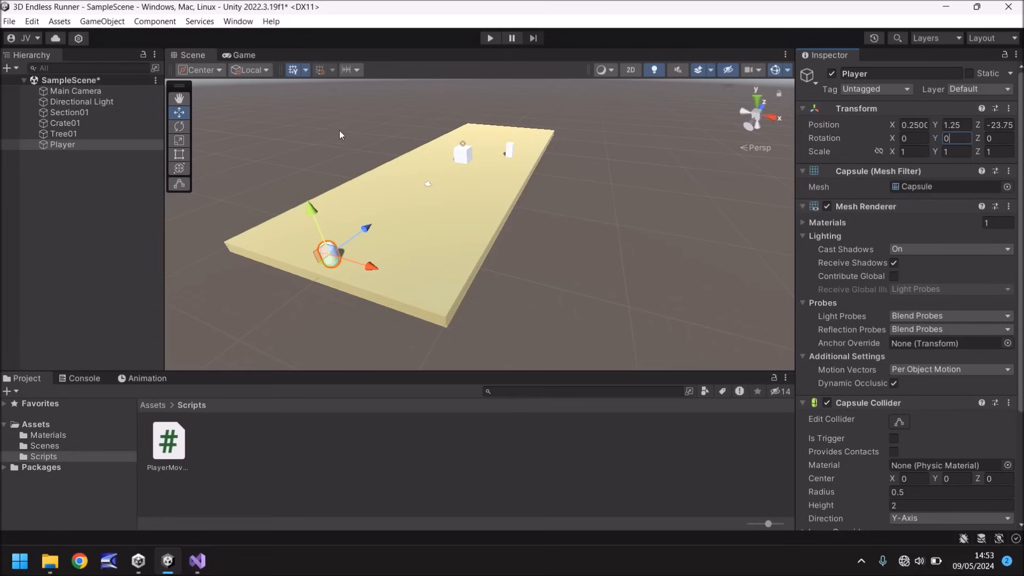
# - Drag Main Camera onto Player in the Hierarchy to make it a child
pyautogui.click(76, 91)
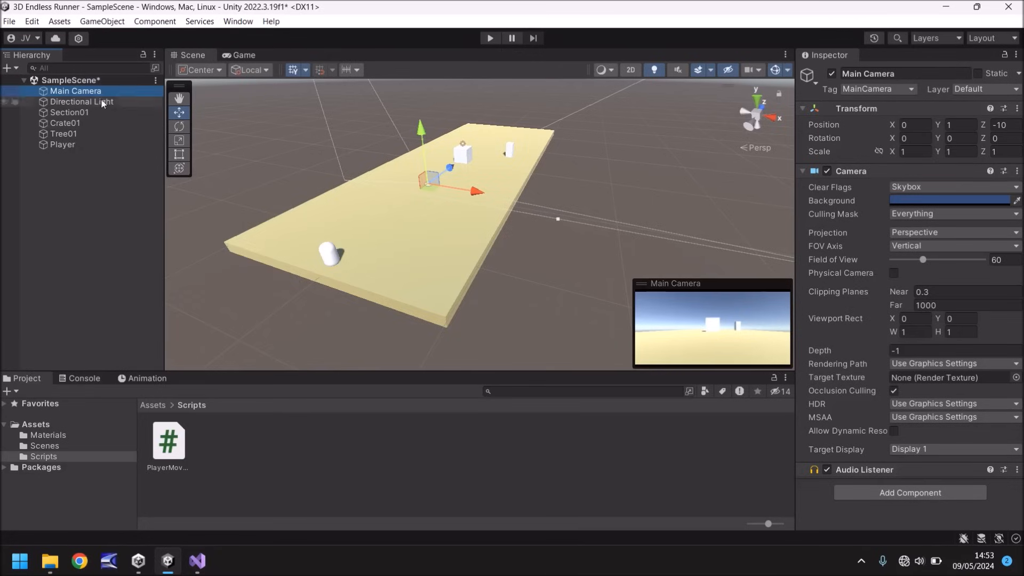
pyautogui.moveTo(98, 104)
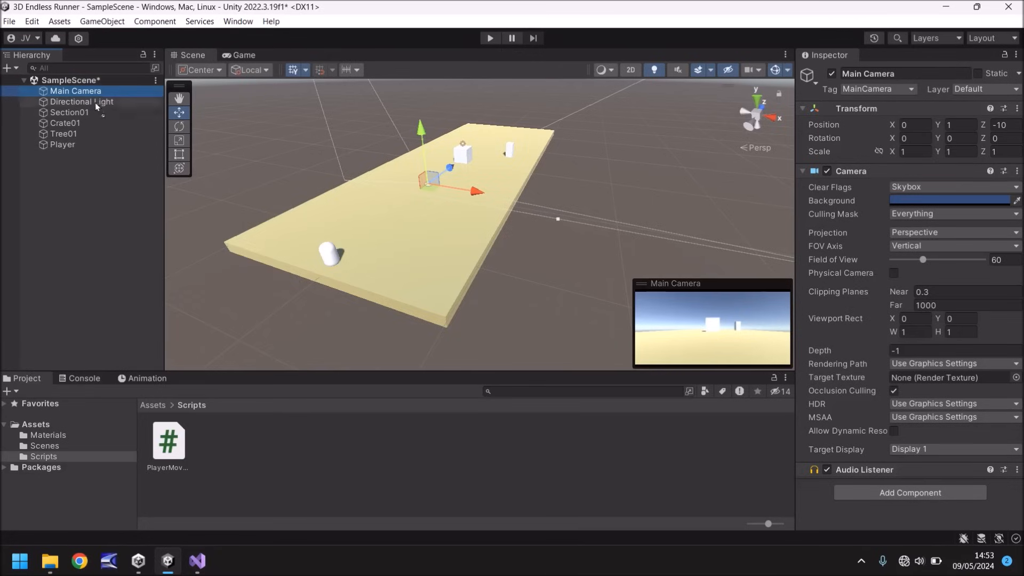
pyautogui.moveTo(75, 91); pyautogui.dragTo(63, 144)
pyautogui.write('27.17')
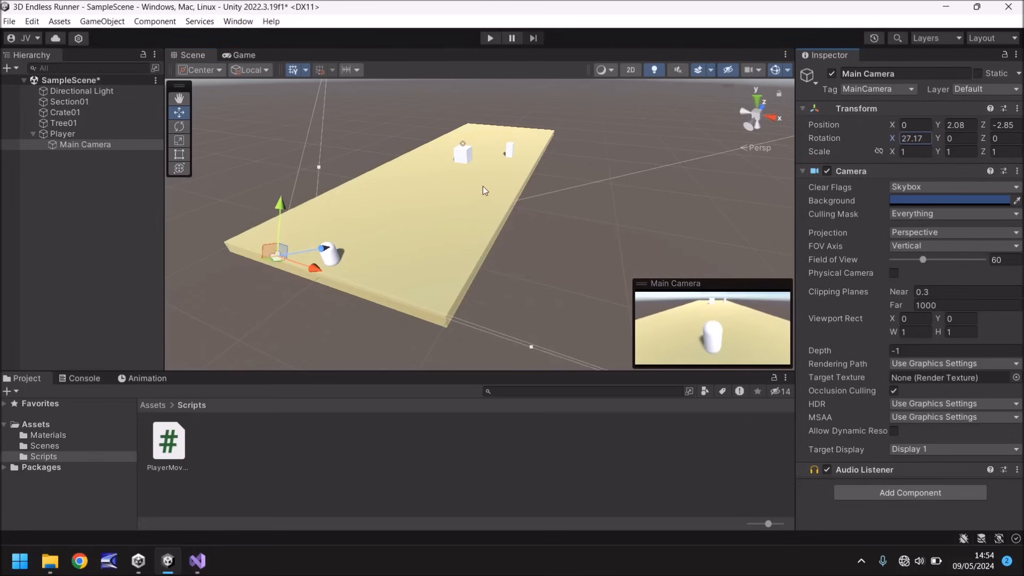
pyautogui.moveTo(269, 311)
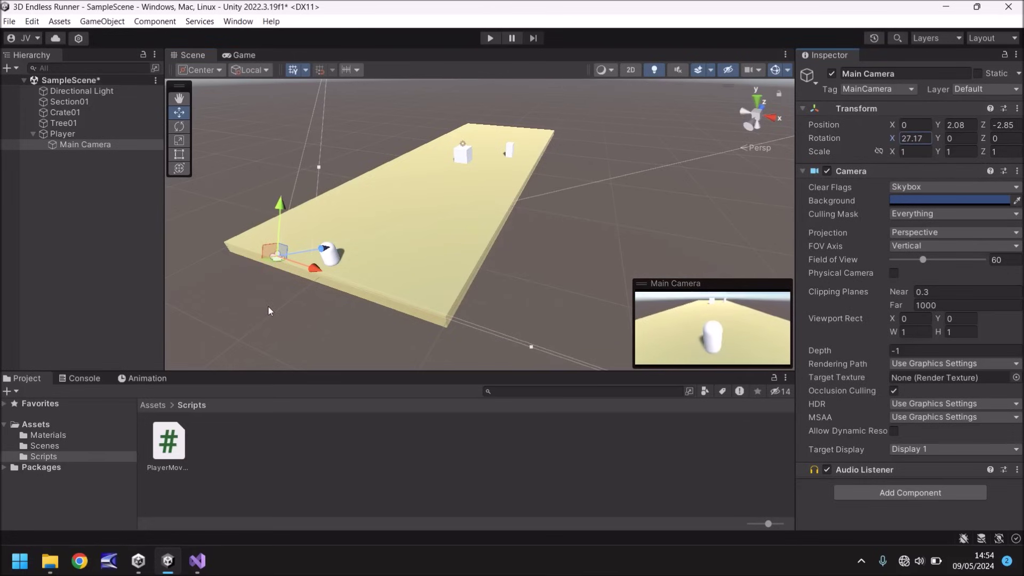
pyautogui.moveTo(282, 325)
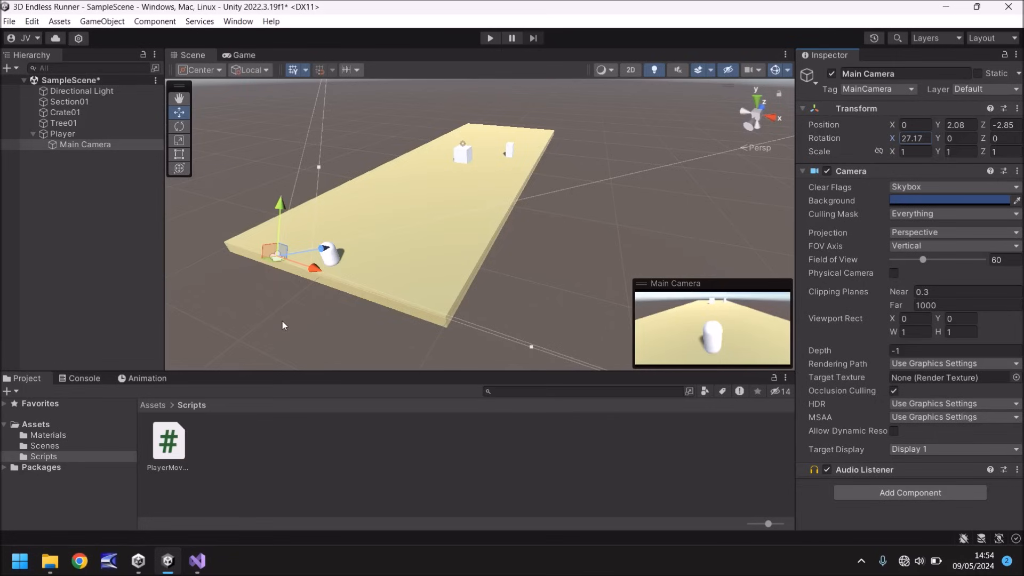
pyautogui.moveTo(364, 239)
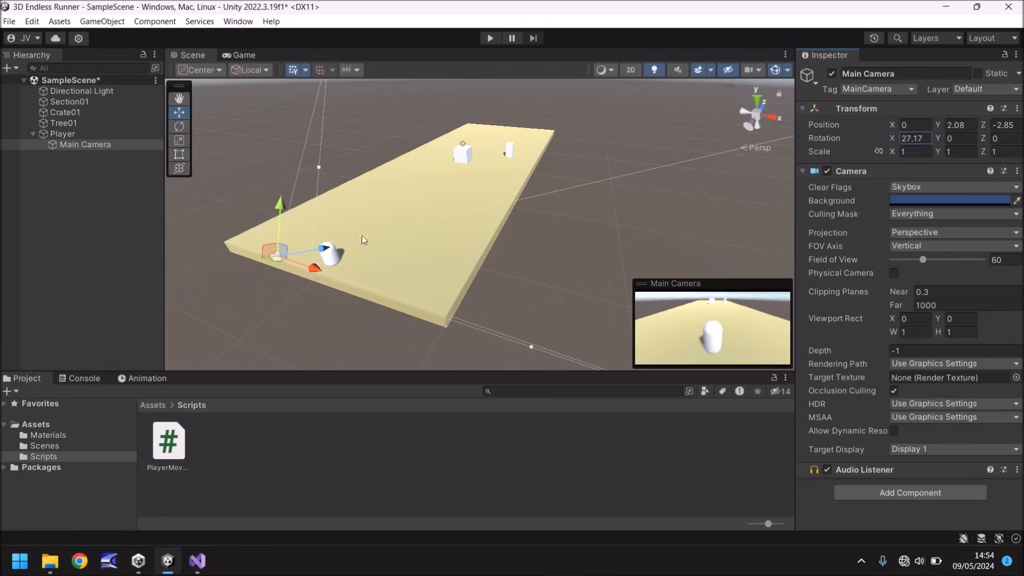
pyautogui.moveTo(279, 285)
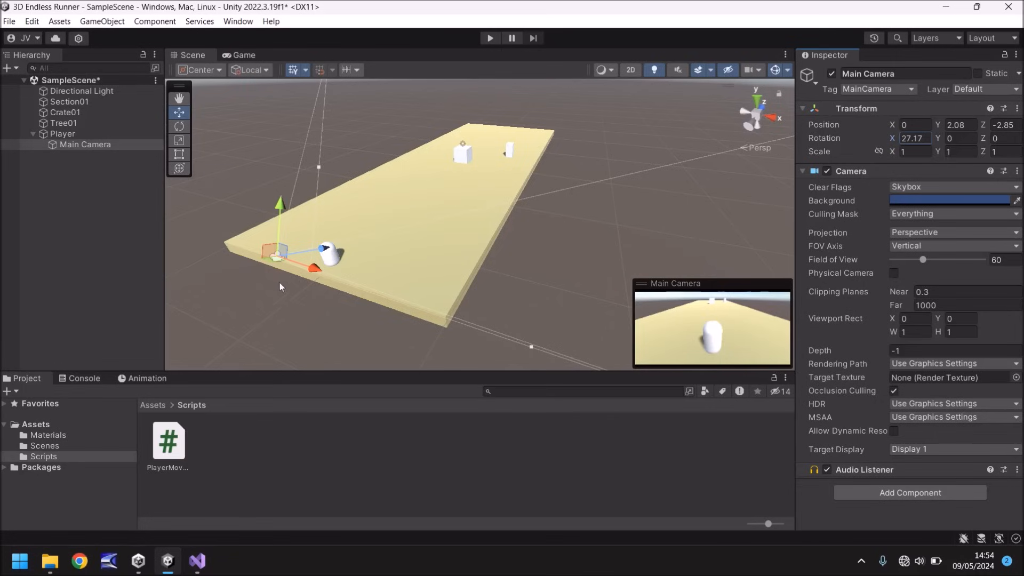
pyautogui.moveTo(292, 253)
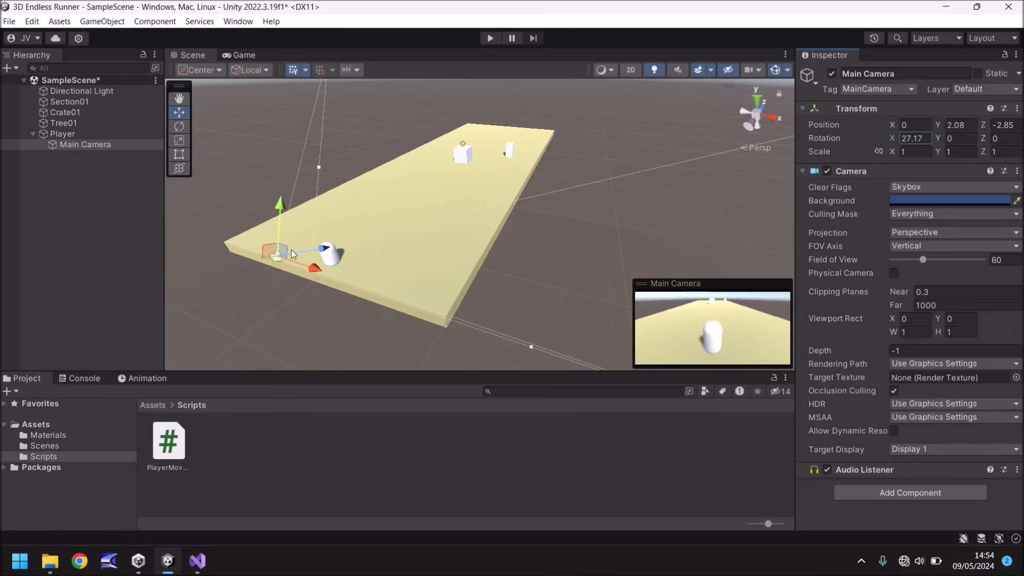
pyautogui.moveTo(296, 213)
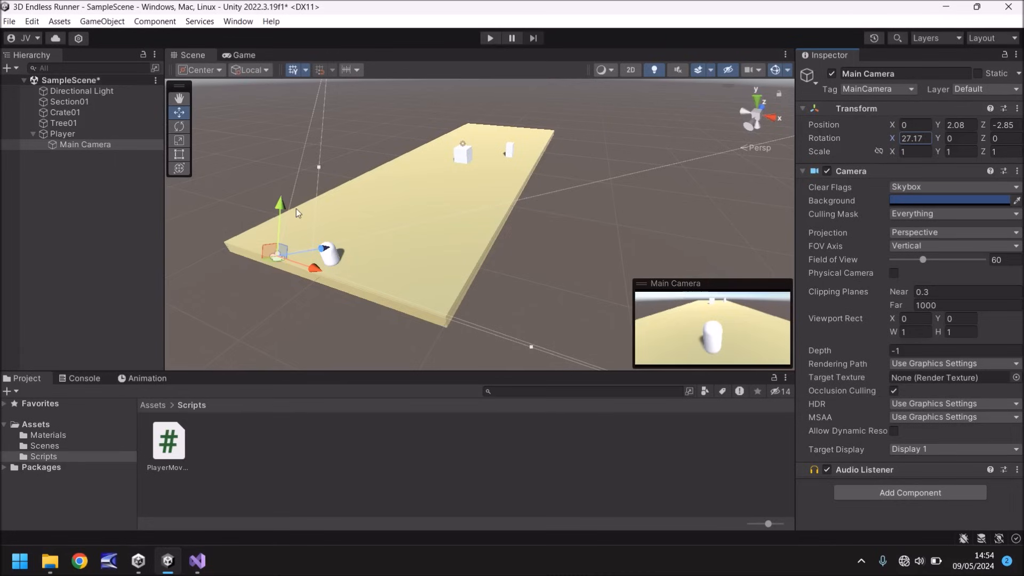
pyautogui.moveTo(273, 154)
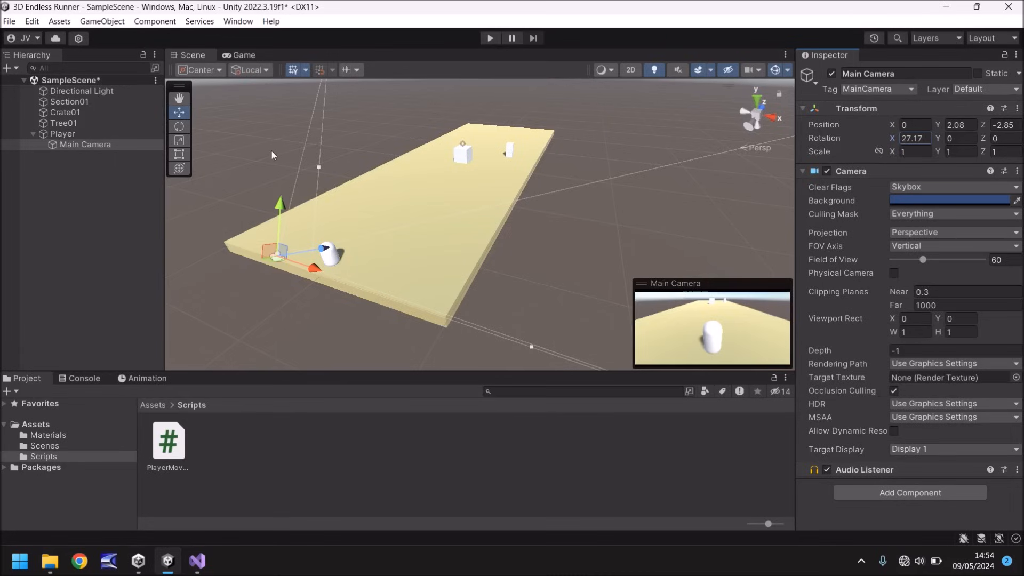
pyautogui.moveTo(306, 263)
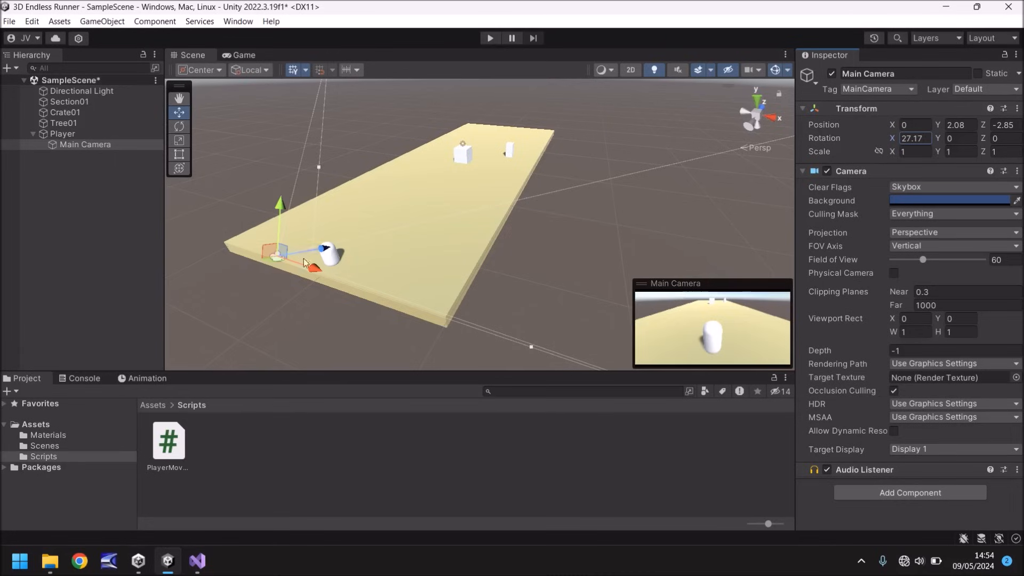
pyautogui.moveTo(293, 293)
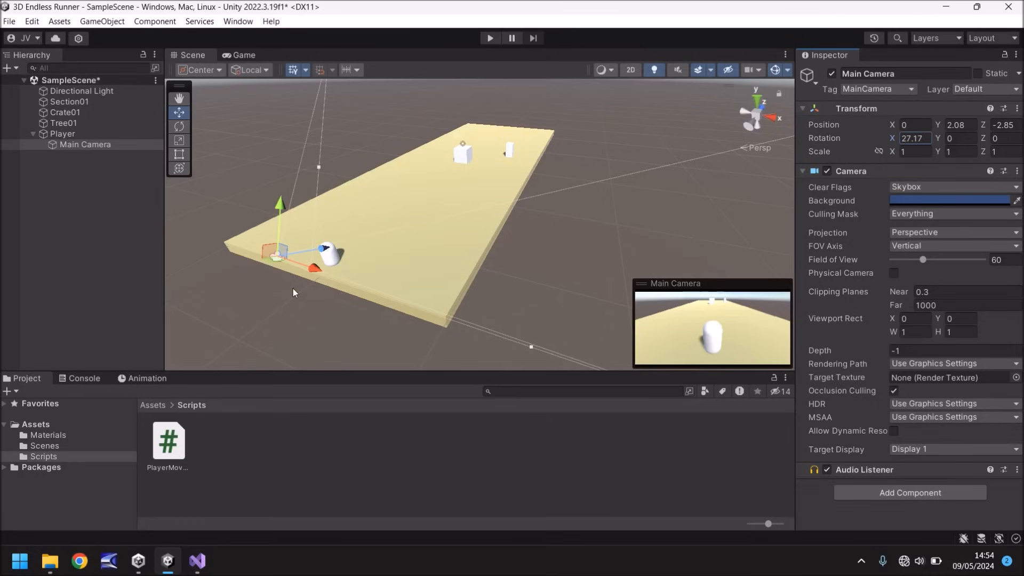
pyautogui.moveTo(485, 51)
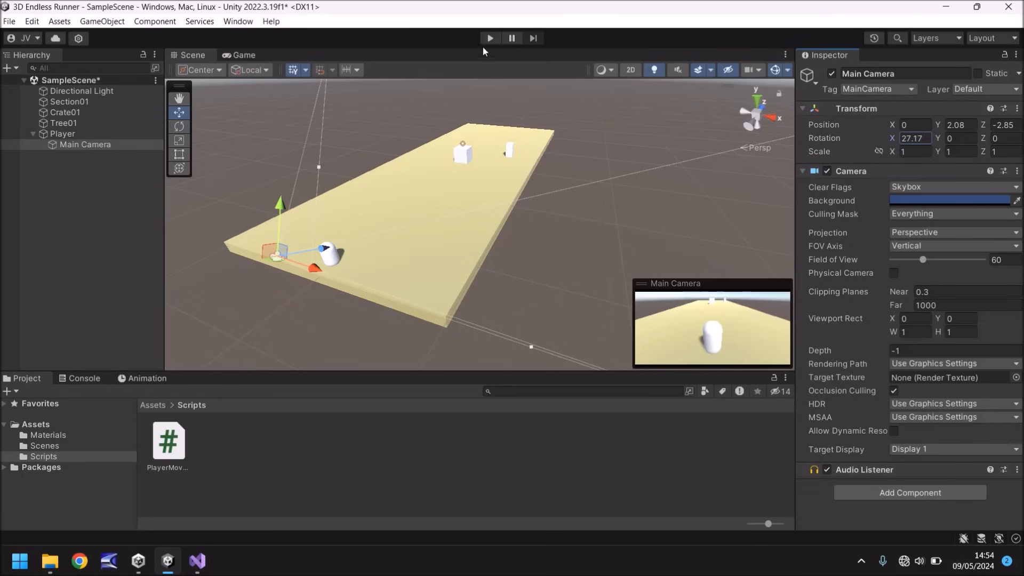
pyautogui.click(489, 38)
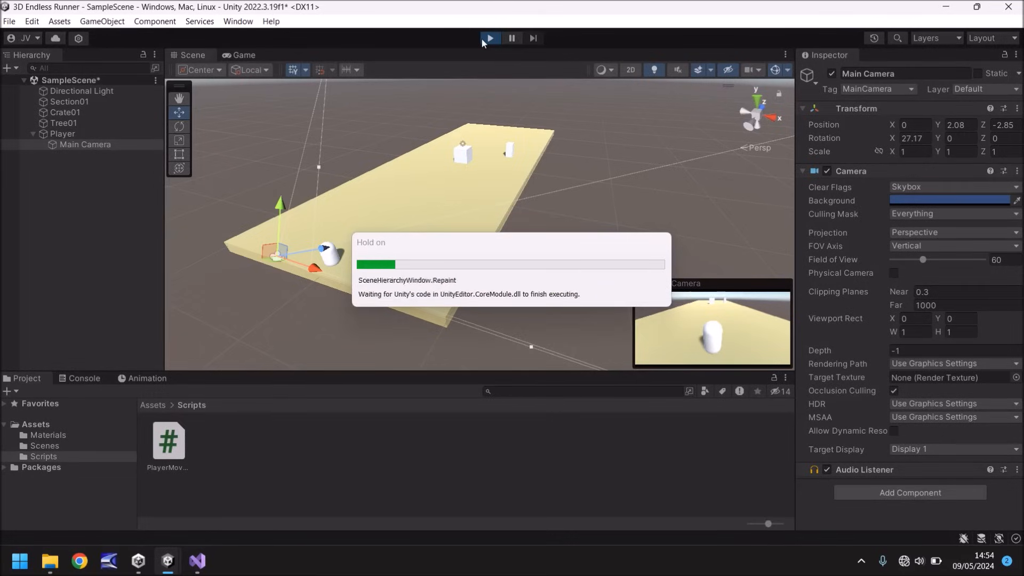
pyautogui.click(488, 37)
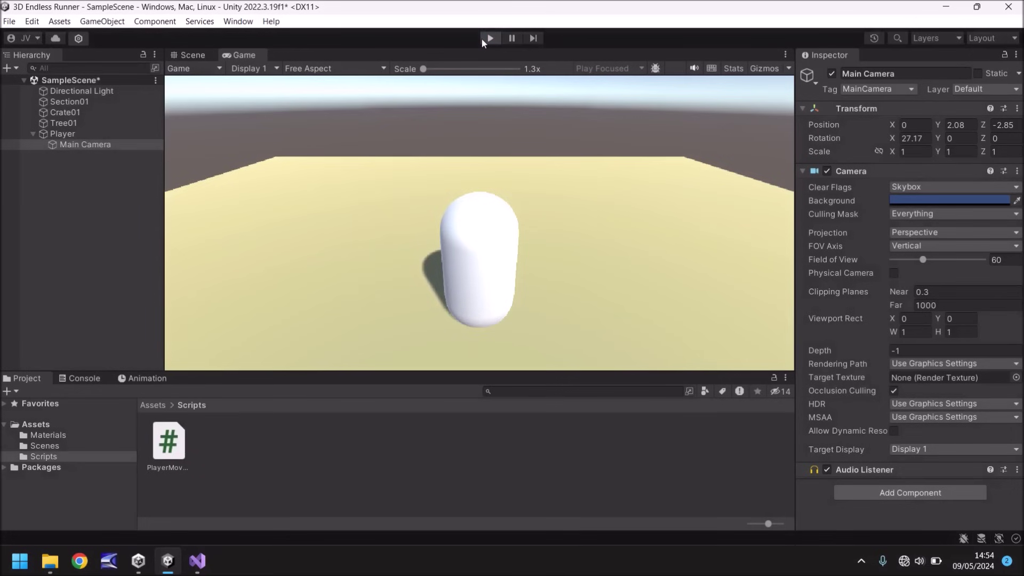
pyautogui.click(192, 55)
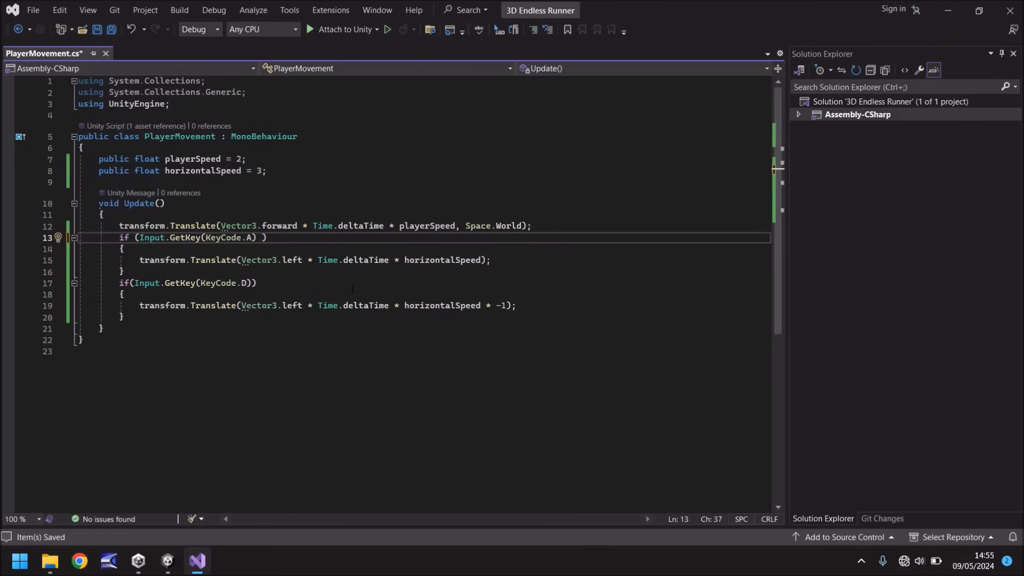
# - Append || Input.GetKey(KeyCode.LeftArrow) to the KeyCode.A condition
pyautogui.write('||')
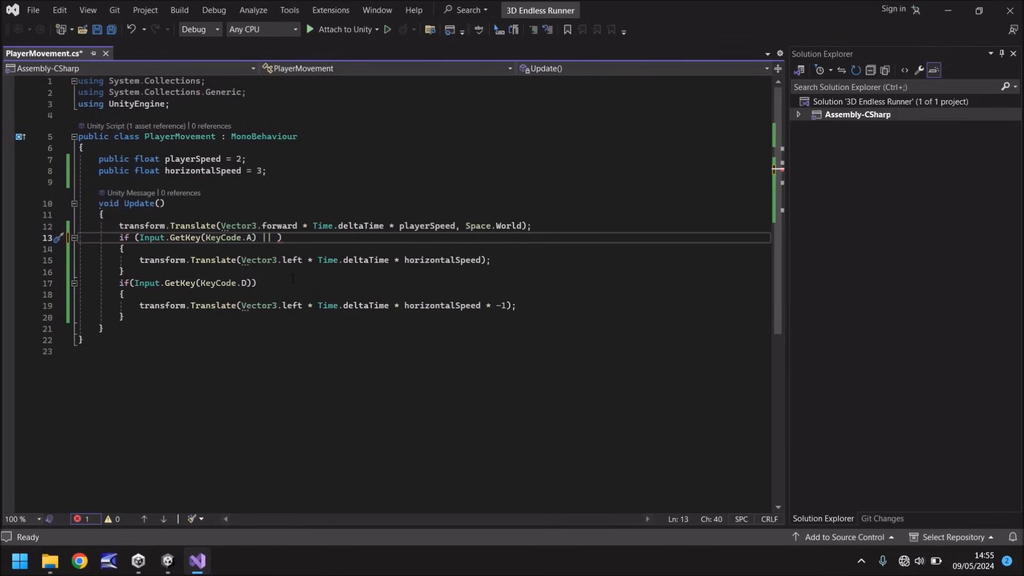
pyautogui.write('Input')
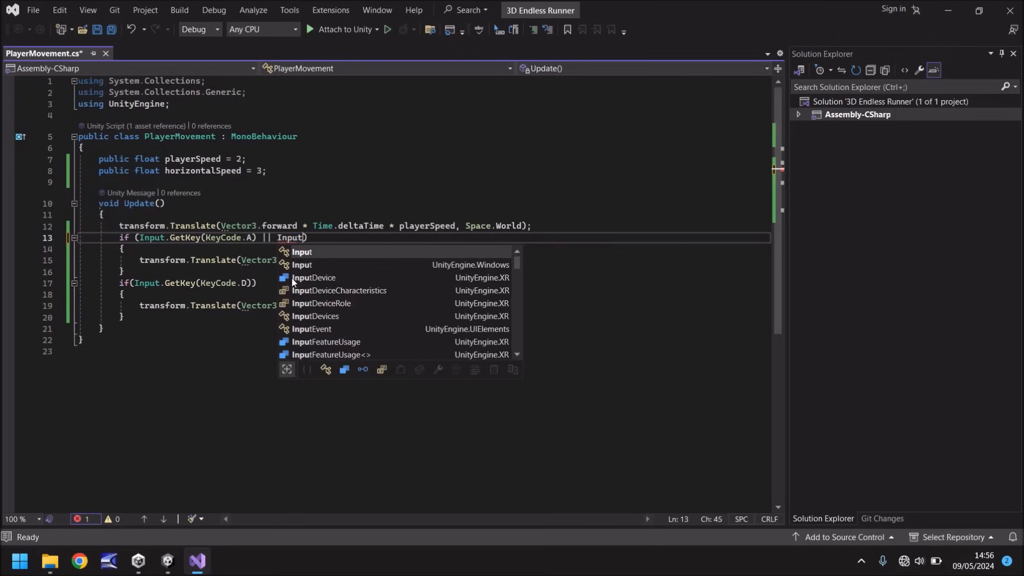
pyautogui.write('.G')
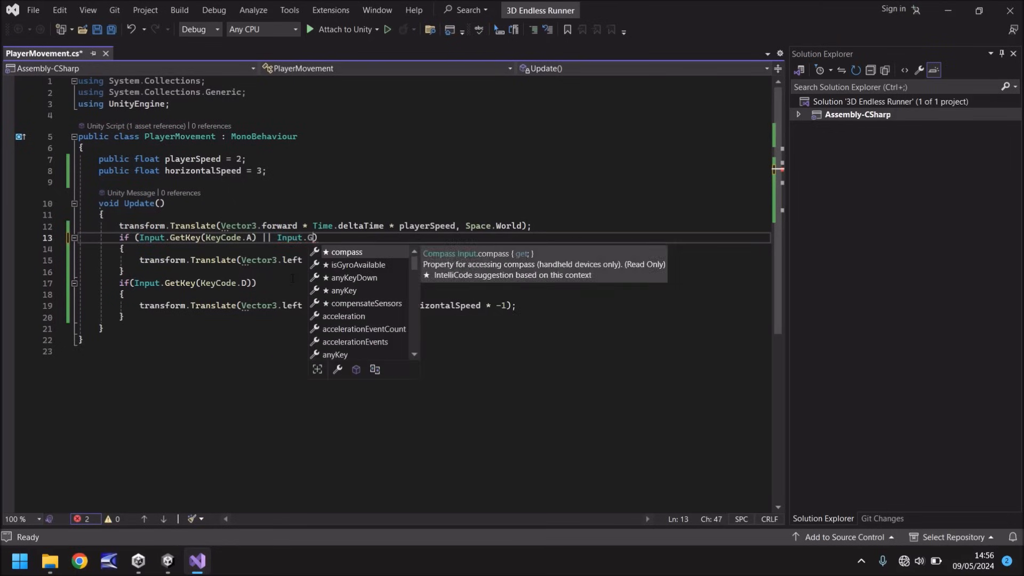
pyautogui.write('etKey(')
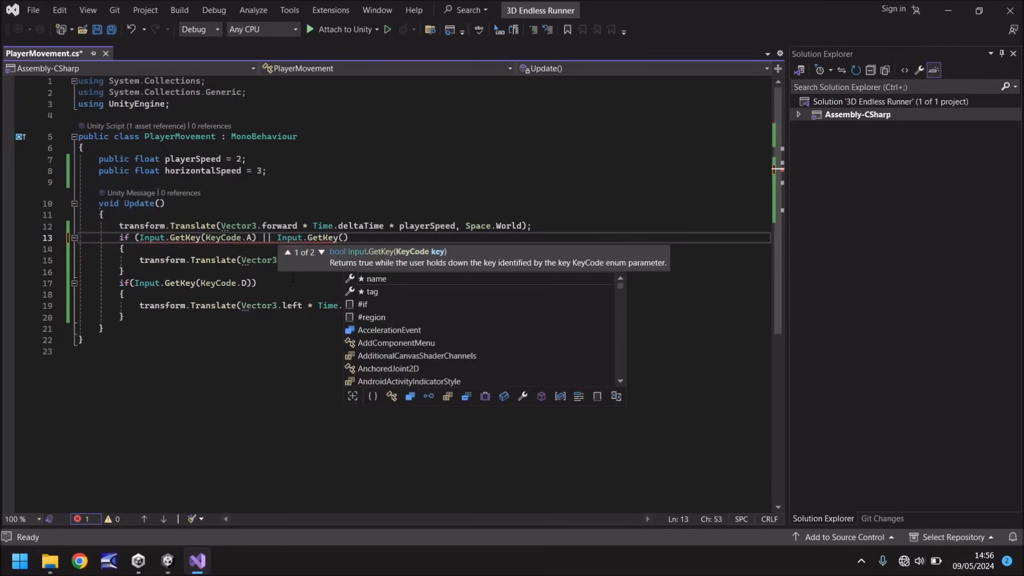
pyautogui.write('KeyCode.LeftArrow')
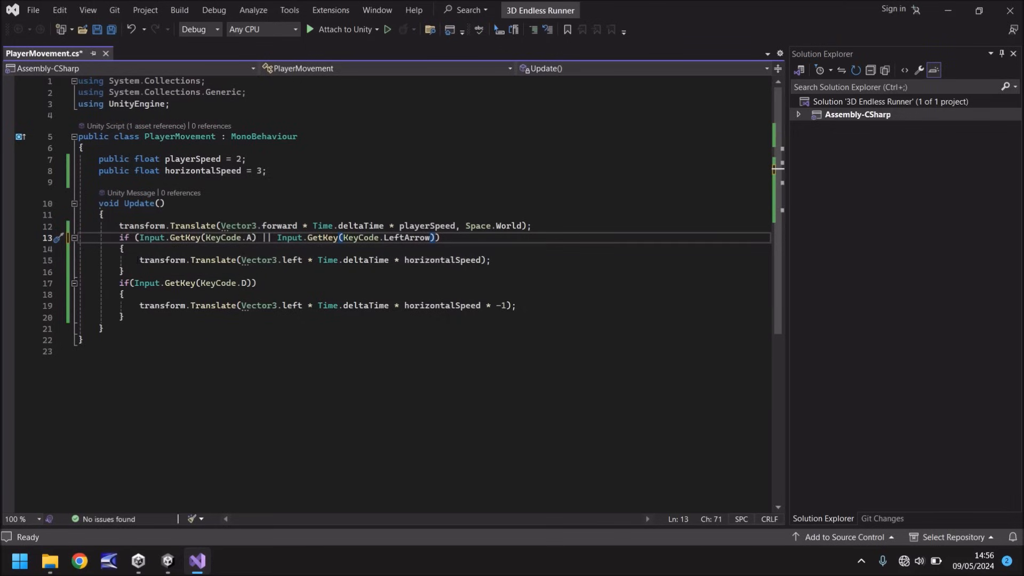
pyautogui.moveTo(177, 283)
pyautogui.write(' || ')
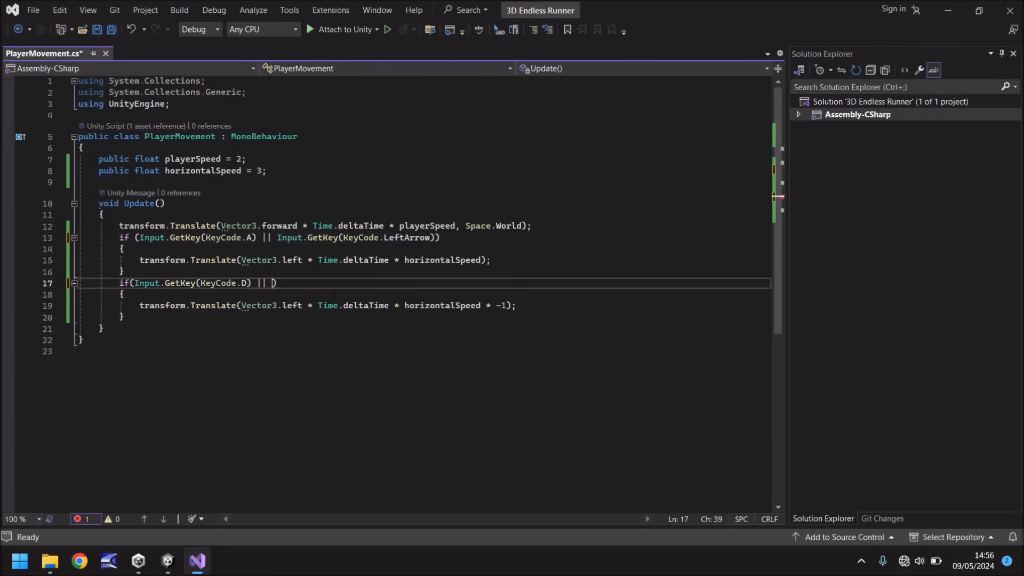
# - Append || Input.GetKey(KeyCode.RightArrow) to the KeyCode.D condition and save with Ctrl+S
pyautogui.write('Input.GetKey(')
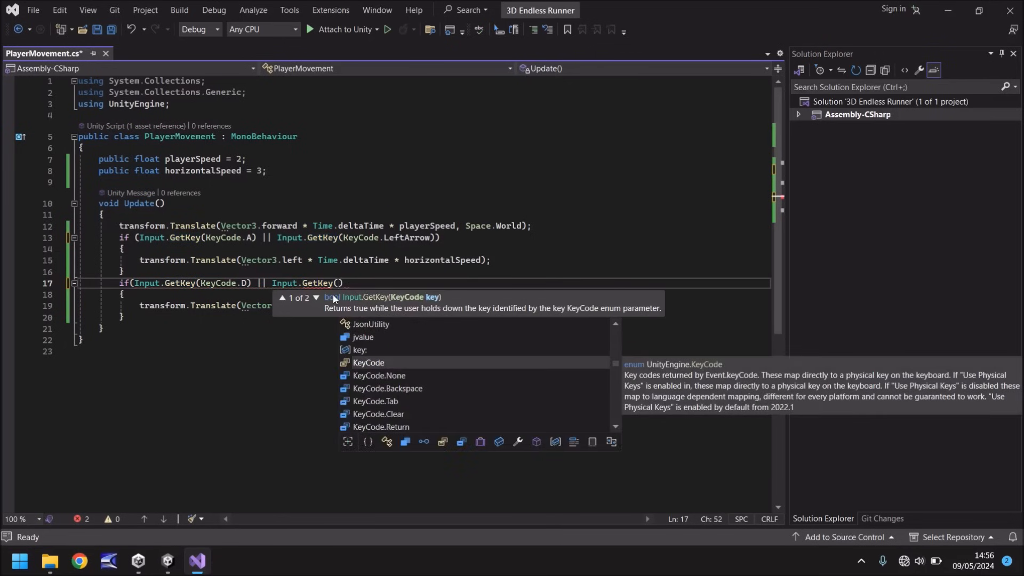
pyautogui.write('KeyCode')
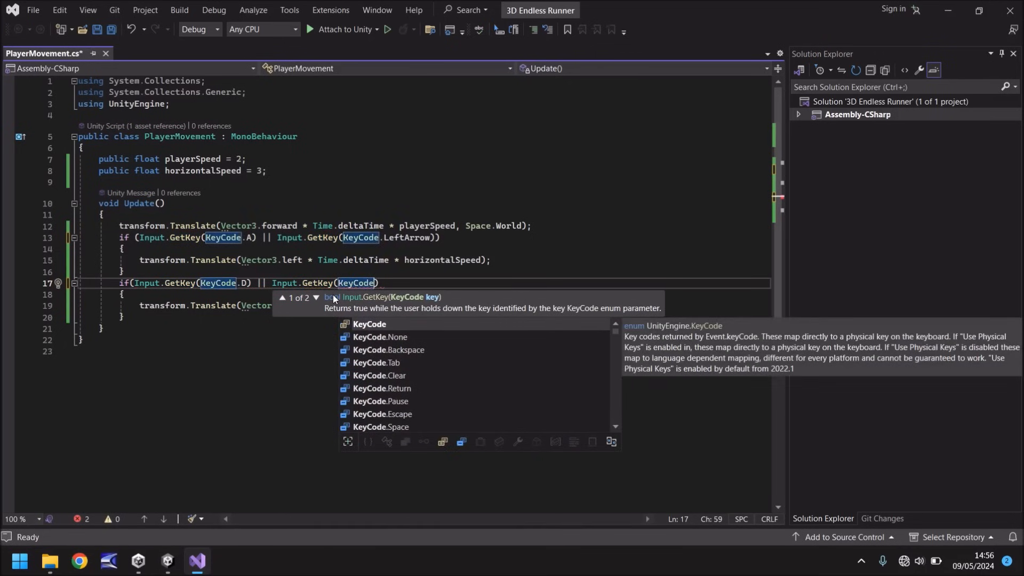
pyautogui.write('.')
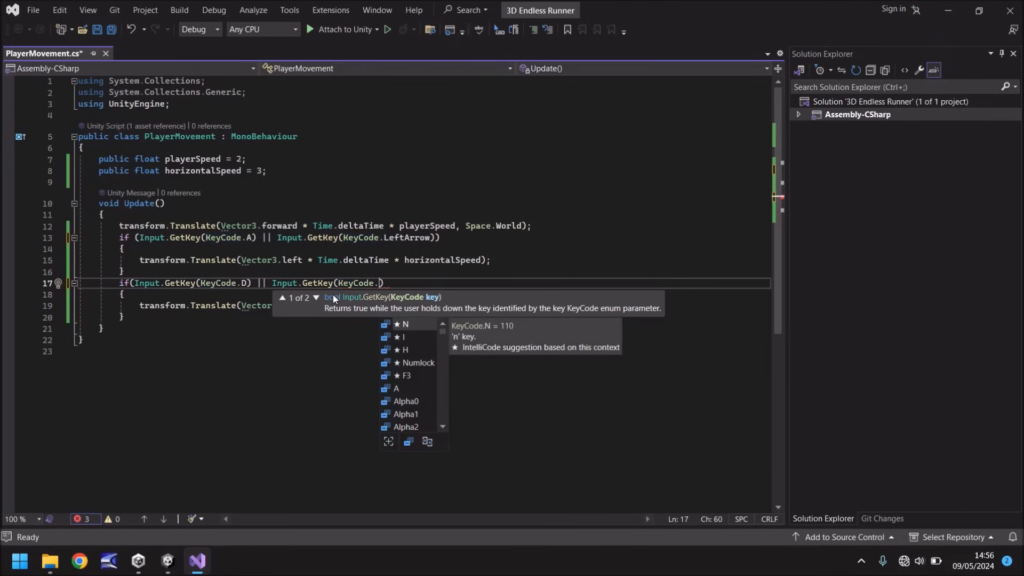
pyautogui.write('RightArrow')
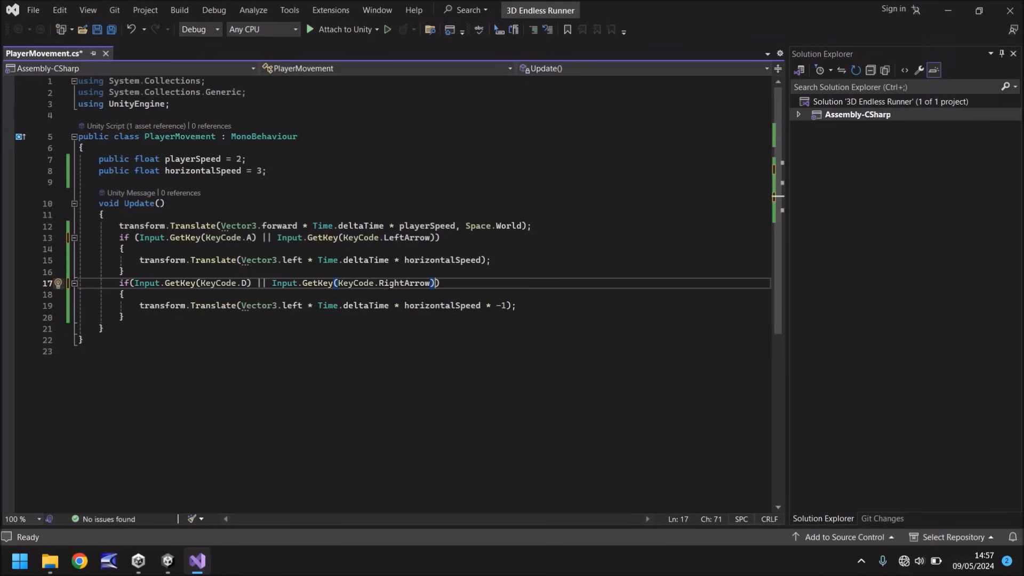
pyautogui.press('ctrl+s')
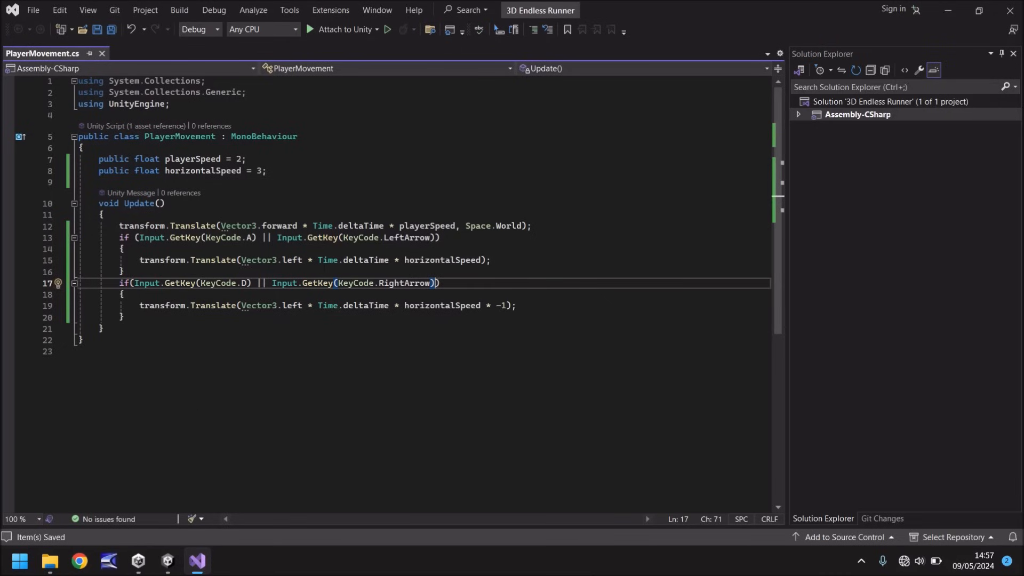
pyautogui.moveTo(166, 561)
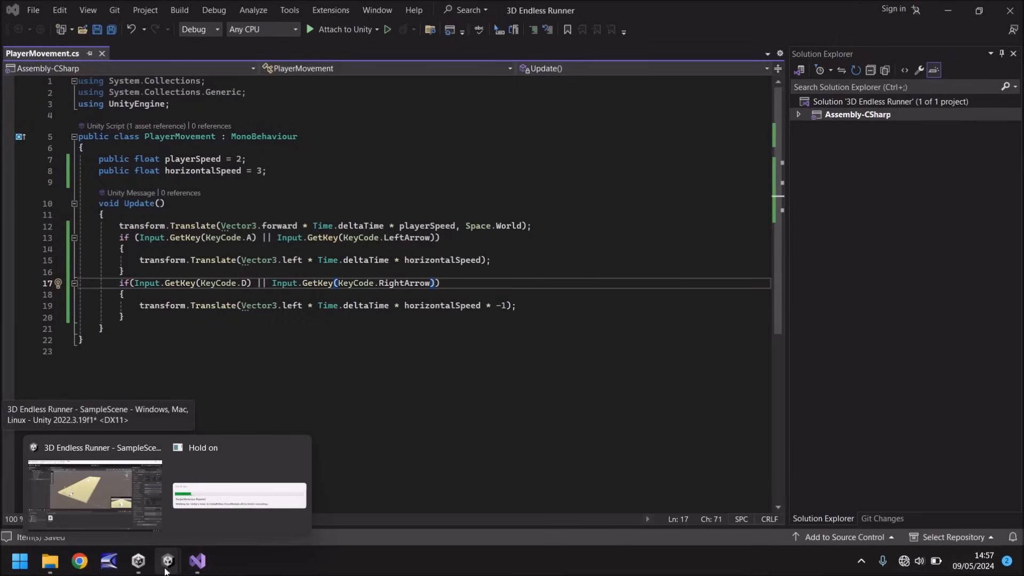
# - Bring Unity forward, run Play mode to test the arrow-key controls, then stop
pyautogui.click(94, 493)
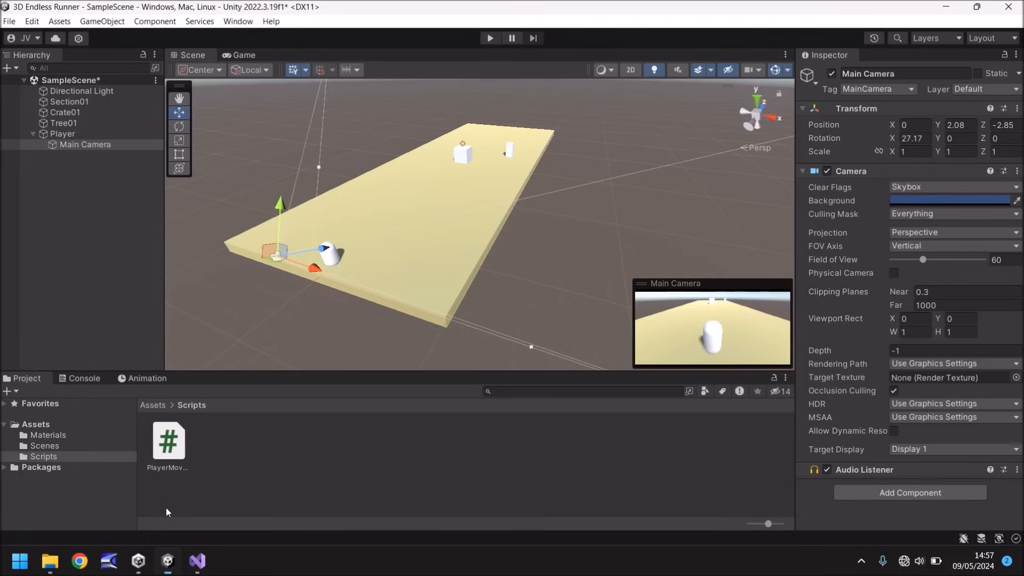
pyautogui.moveTo(350, 446)
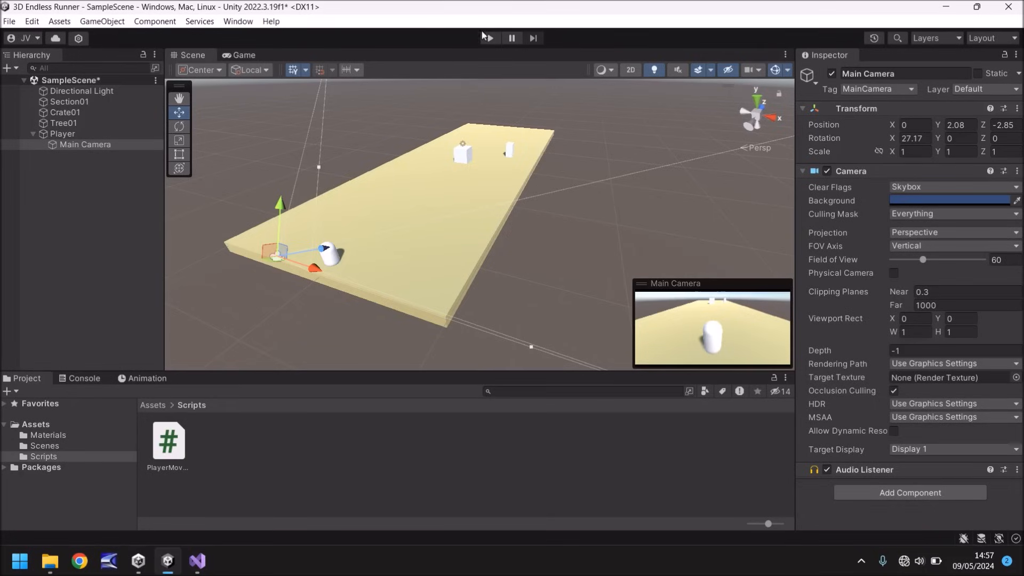
pyautogui.click(487, 37)
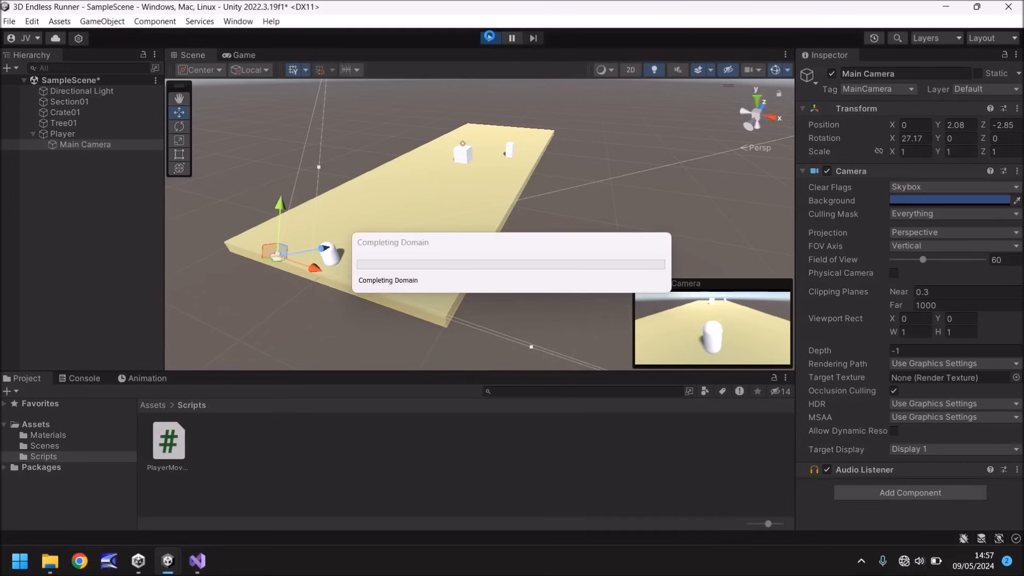
pyautogui.click(489, 38)
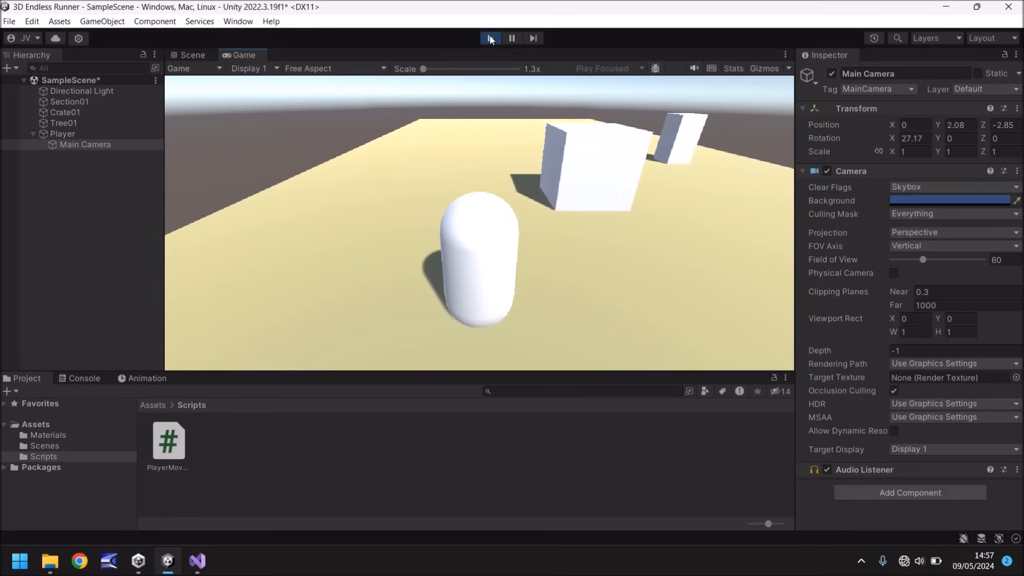
pyautogui.click(489, 38)
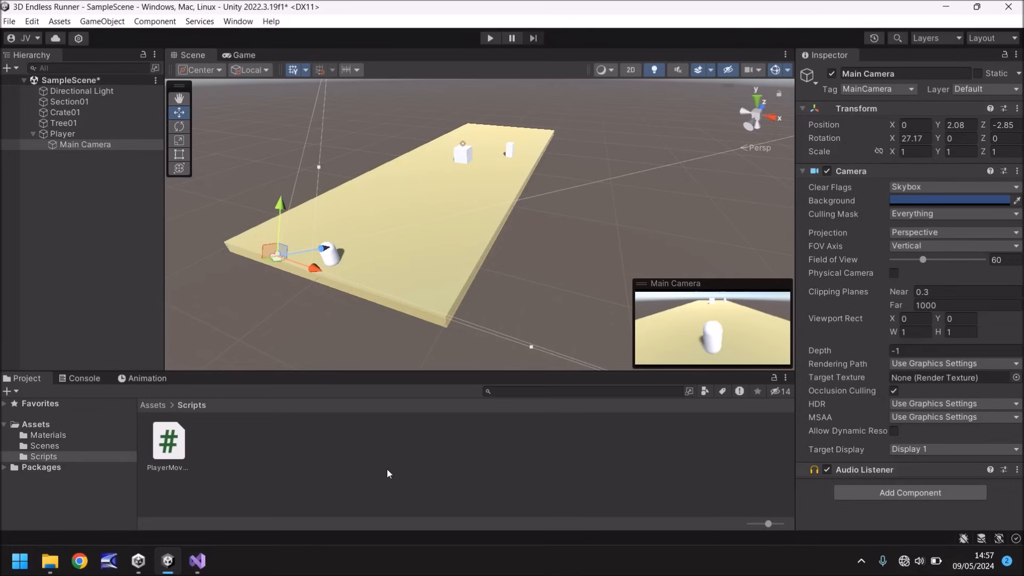
pyautogui.moveTo(366, 174)
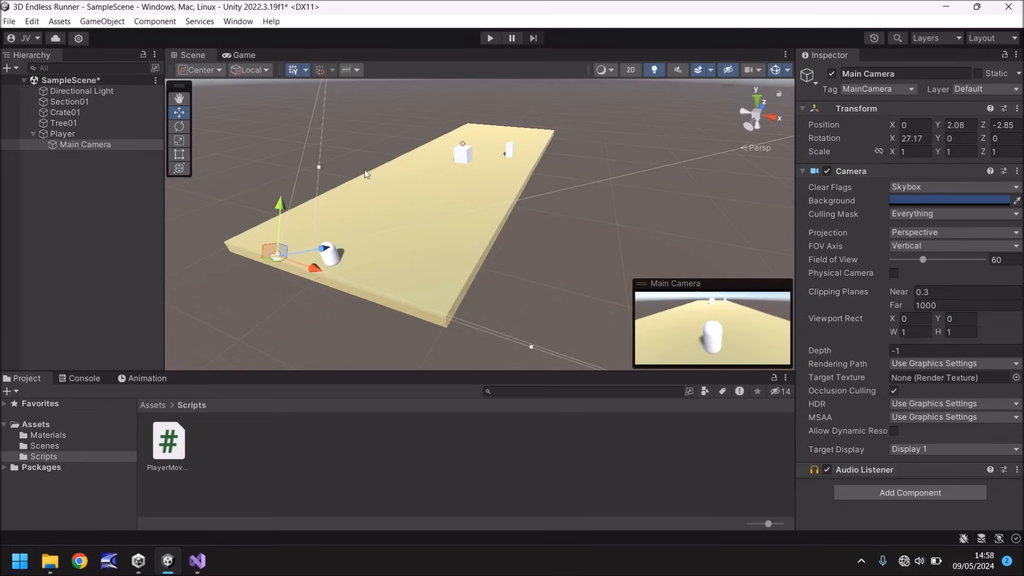
pyautogui.moveTo(516, 259)
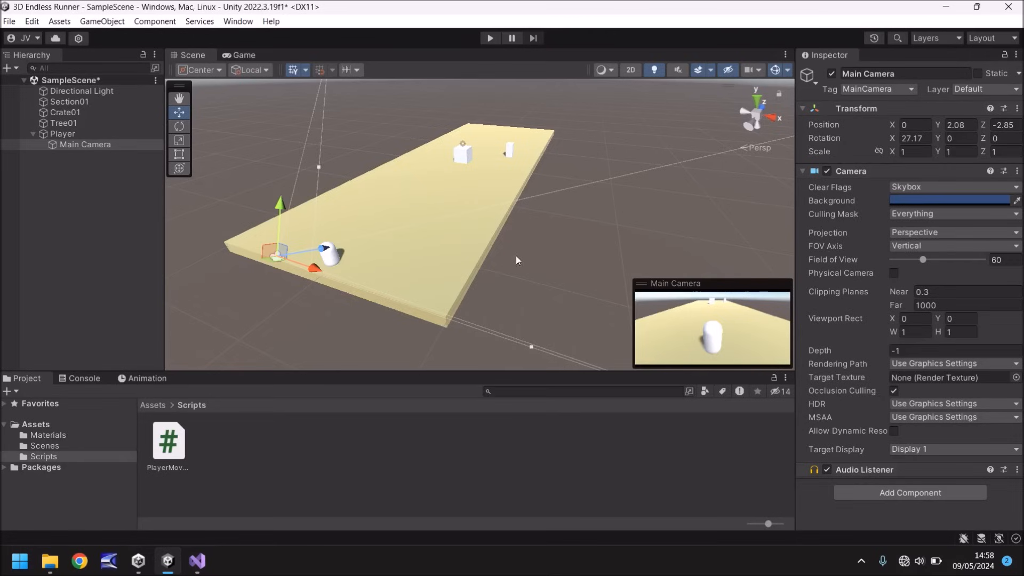
pyautogui.moveTo(319, 199)
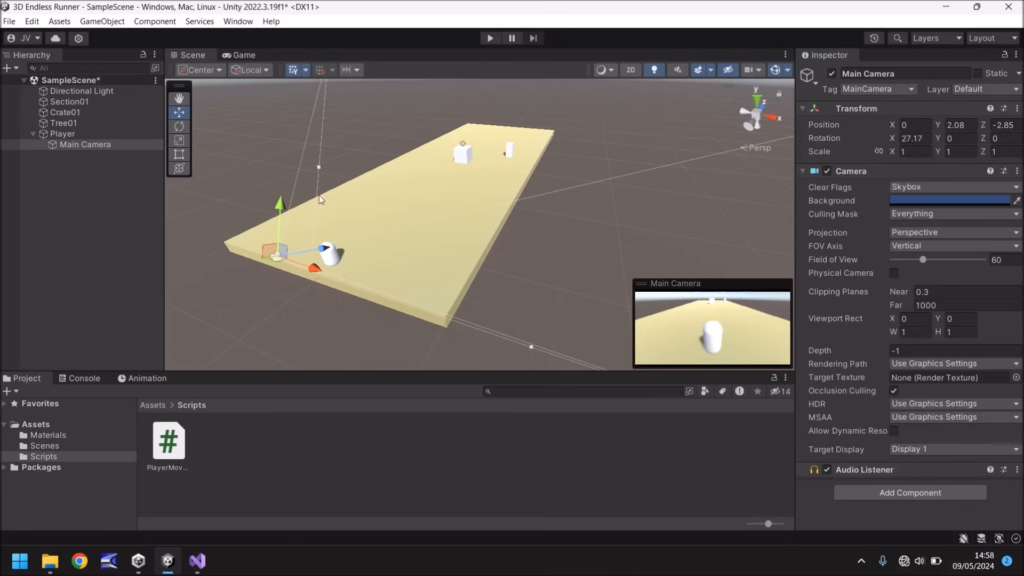
pyautogui.click(489, 37)
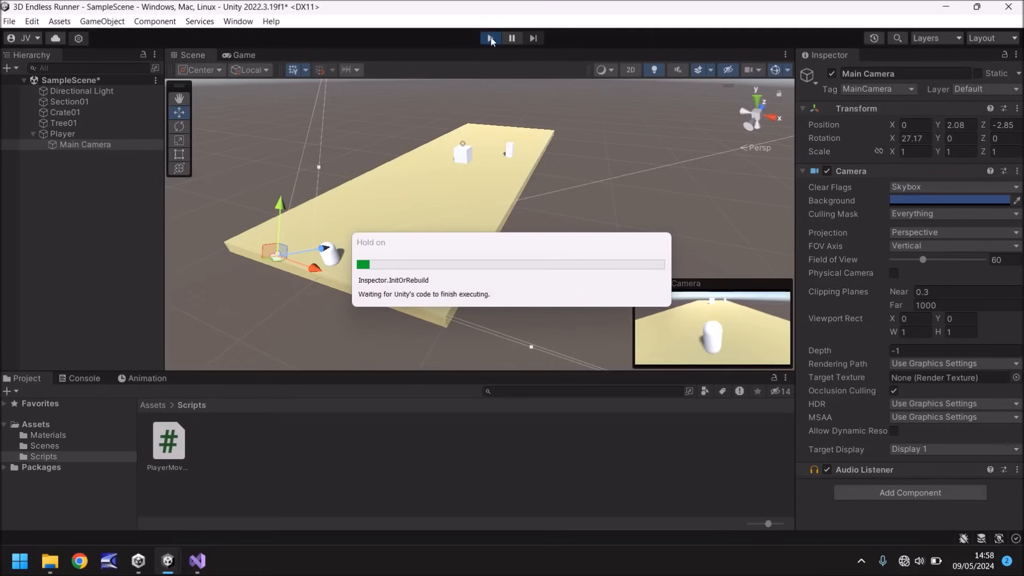
pyautogui.click(489, 38)
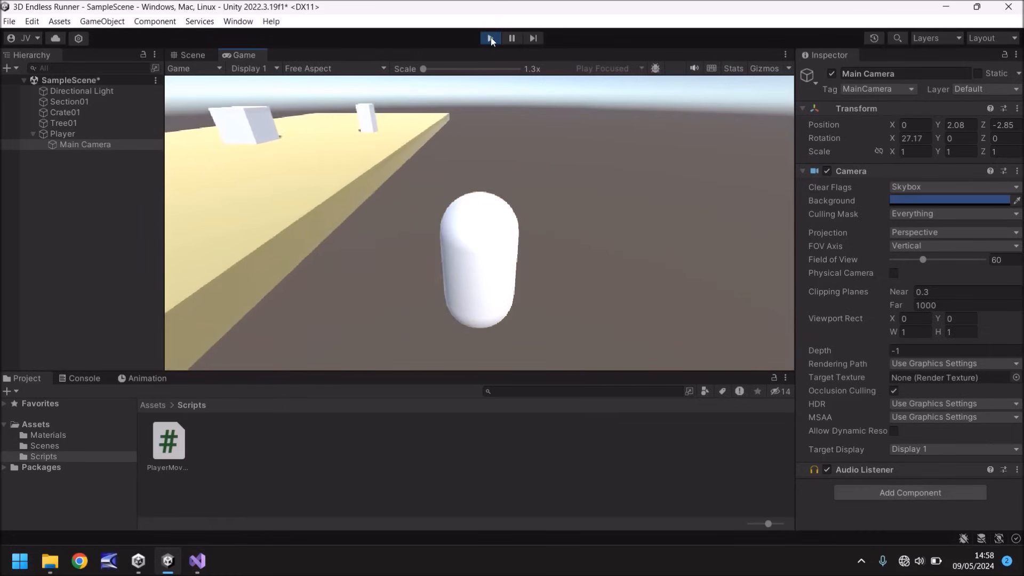
pyautogui.click(188, 55)
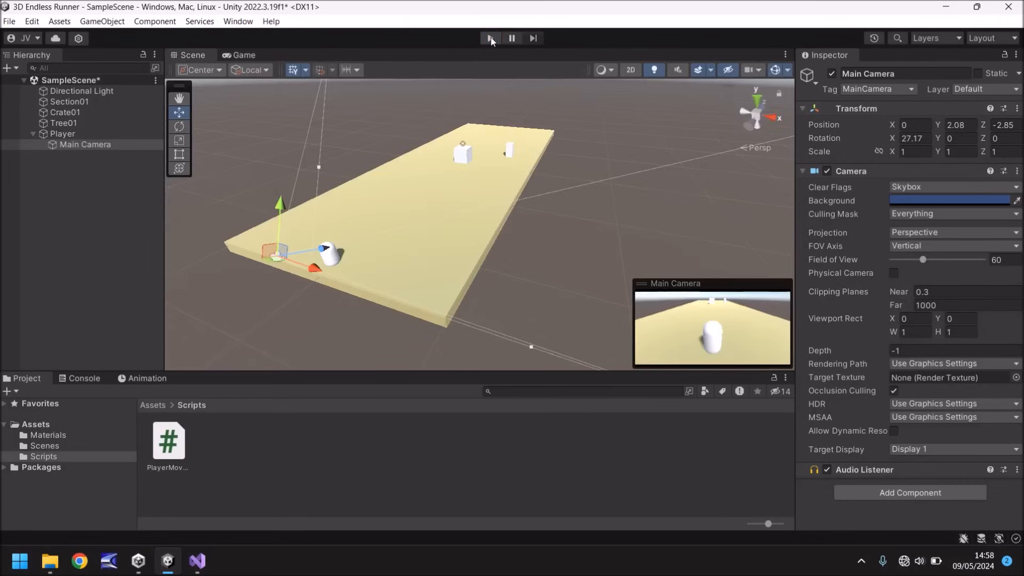